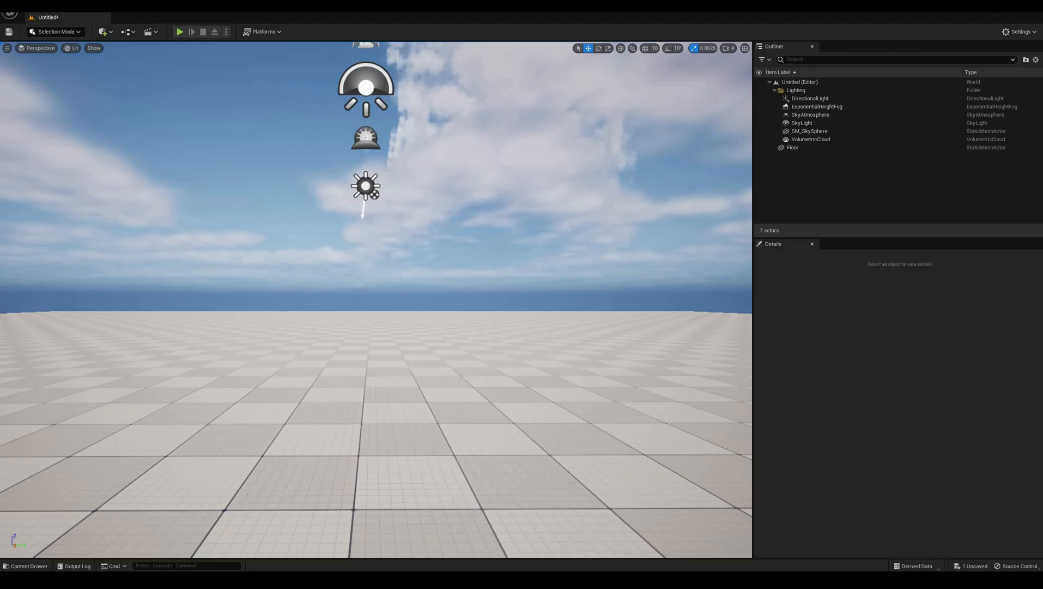
Check the fluid plugins in the Plugins window by searching 'flu'
click(19, 17)
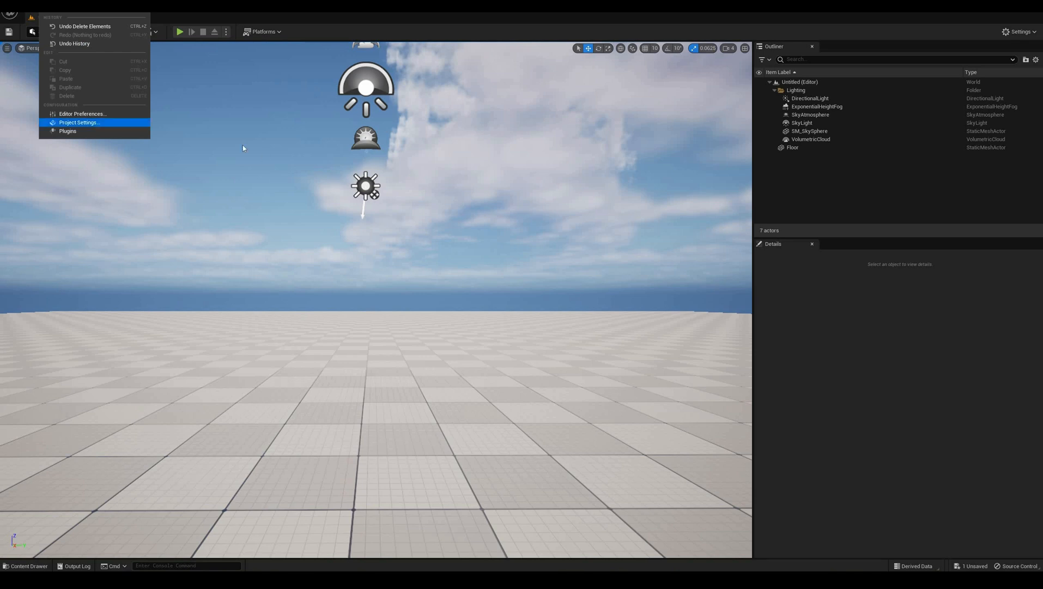
click(68, 130)
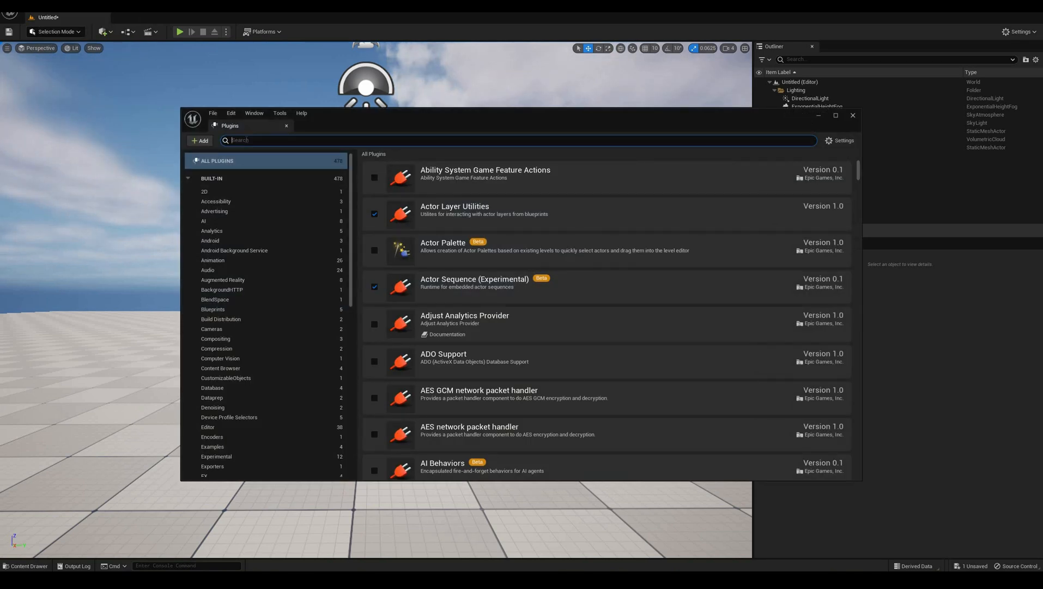
text(flu)
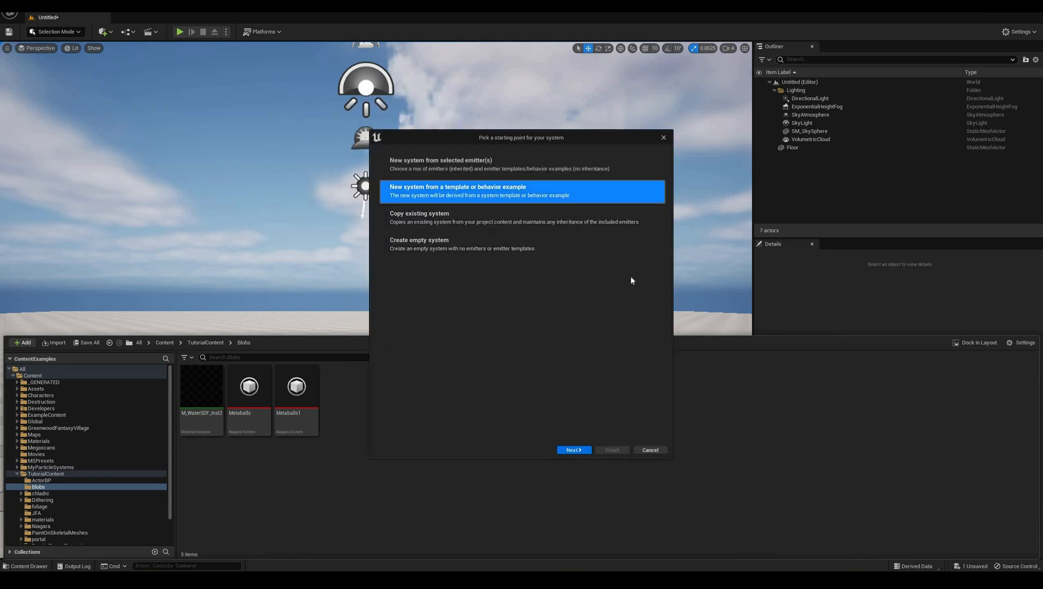
Create a Niagara system from the Particle Surfacing template, name it Metaball_tutorial and open it
click(574, 450)
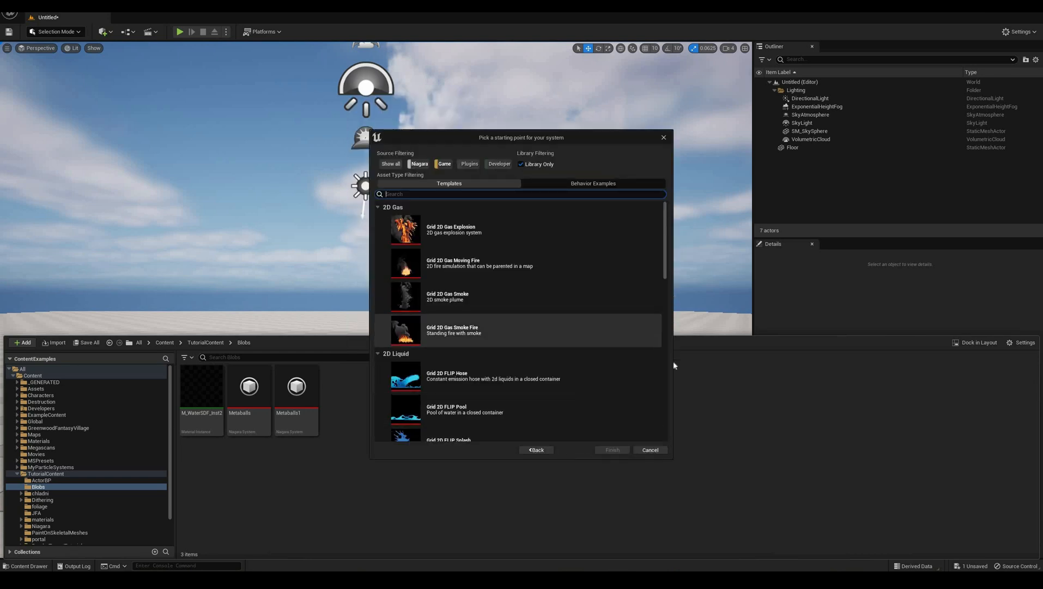
scroll(down, 3)
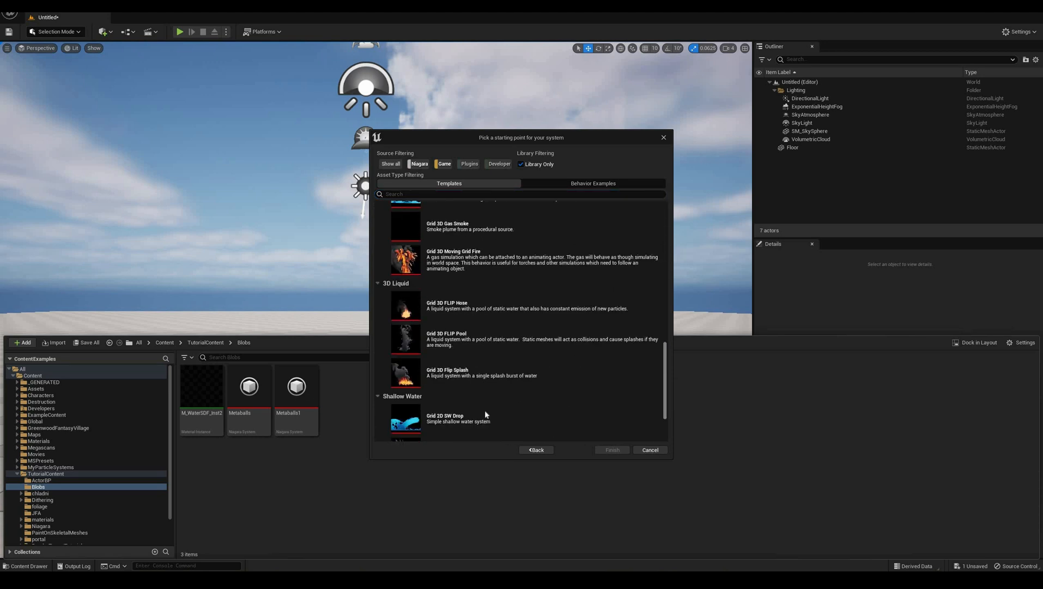
scroll(down, 3)
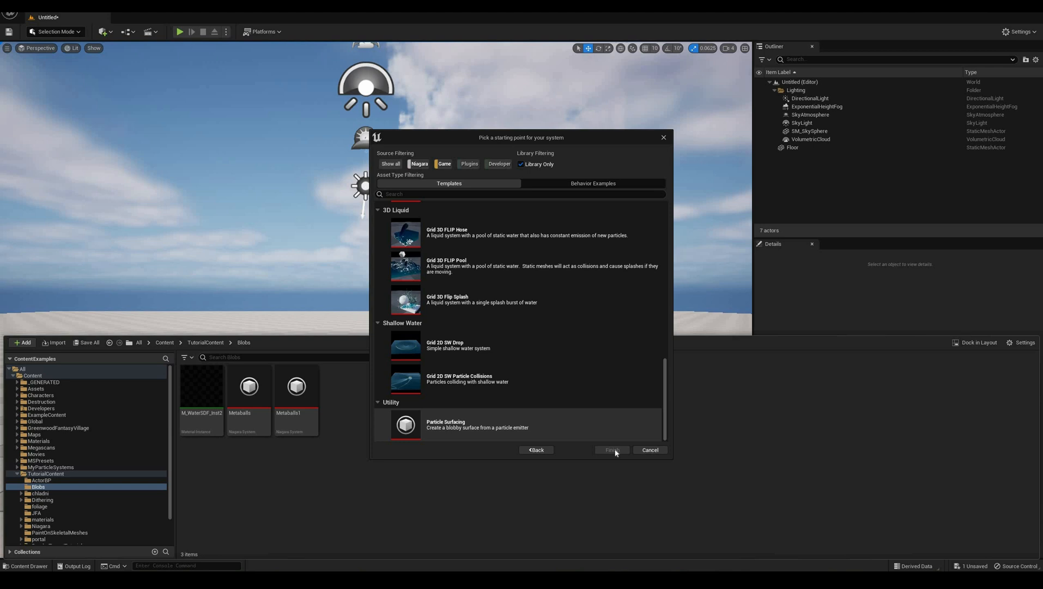
click(476, 424)
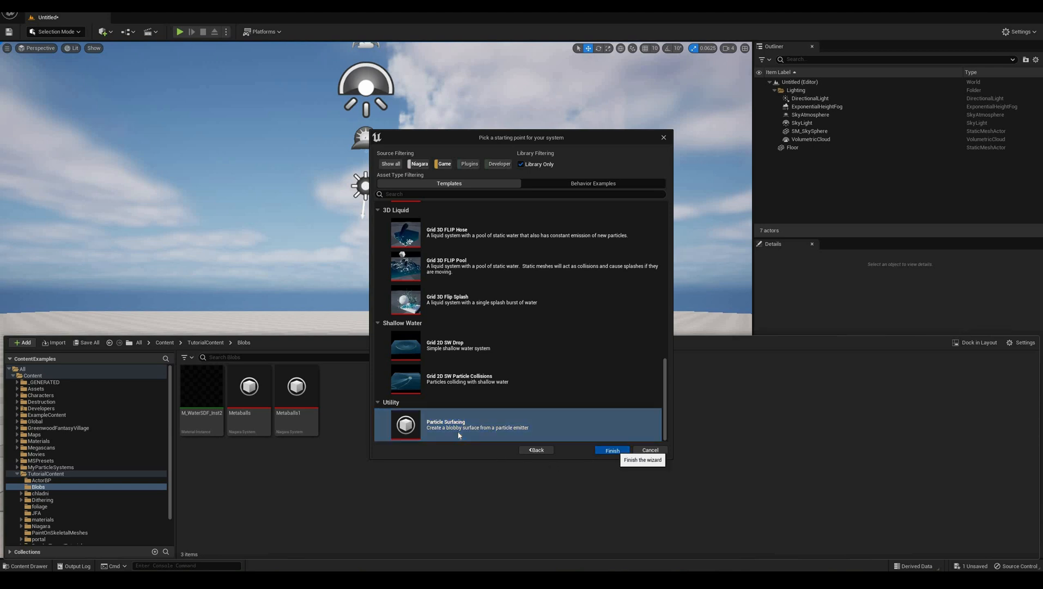
click(610, 450)
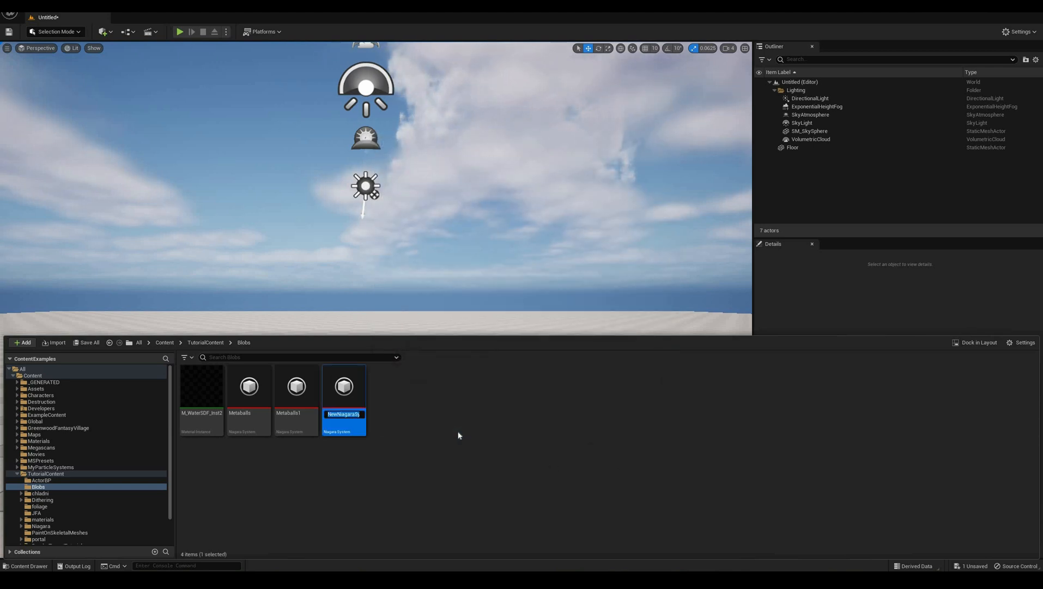
text(Metaball)
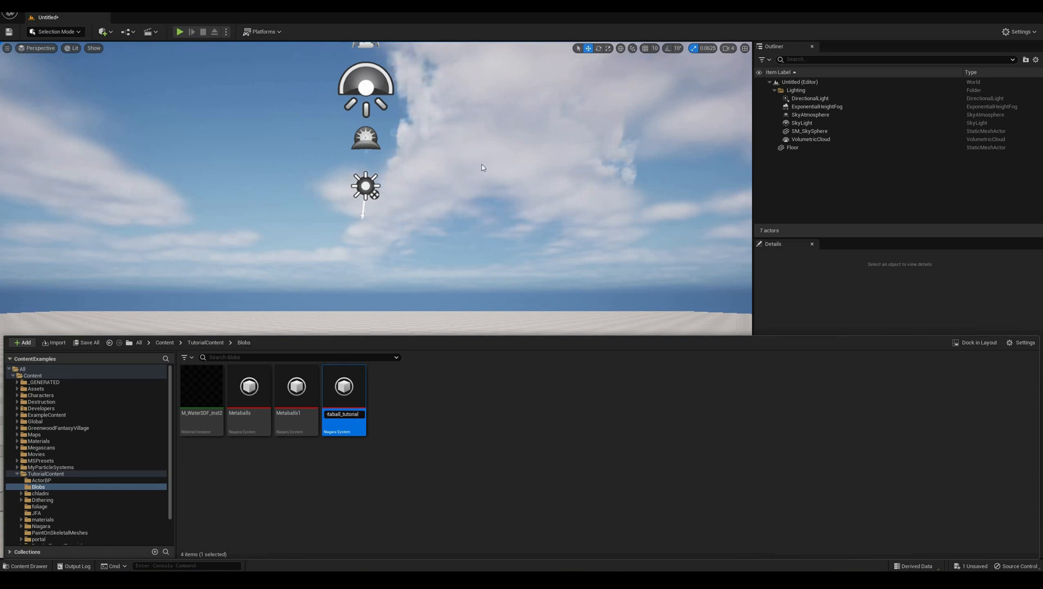
double_click(345, 386)
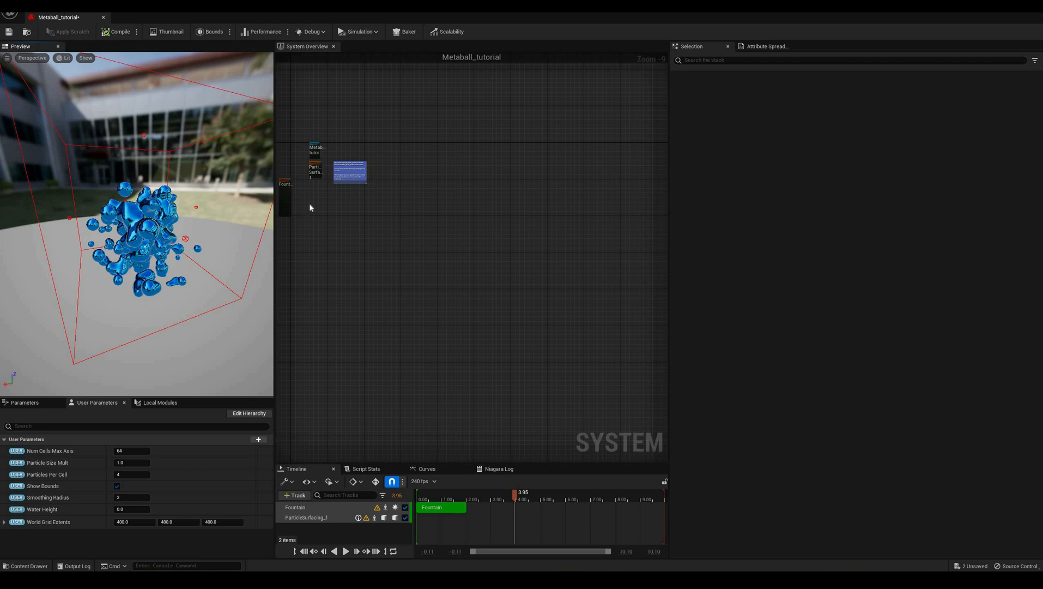
mouse_move(423, 292)
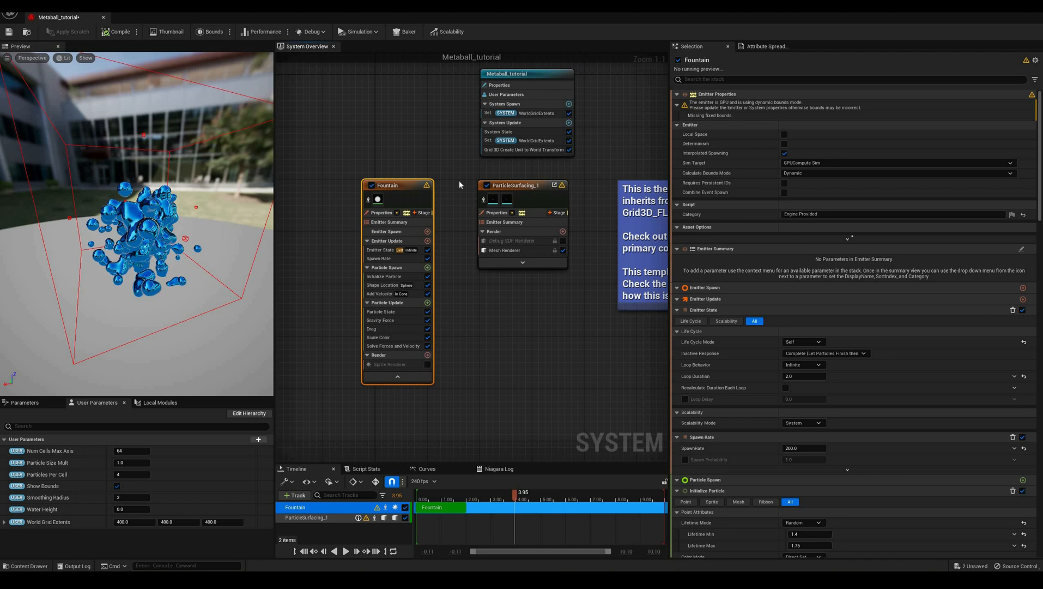
mouse_move(523, 199)
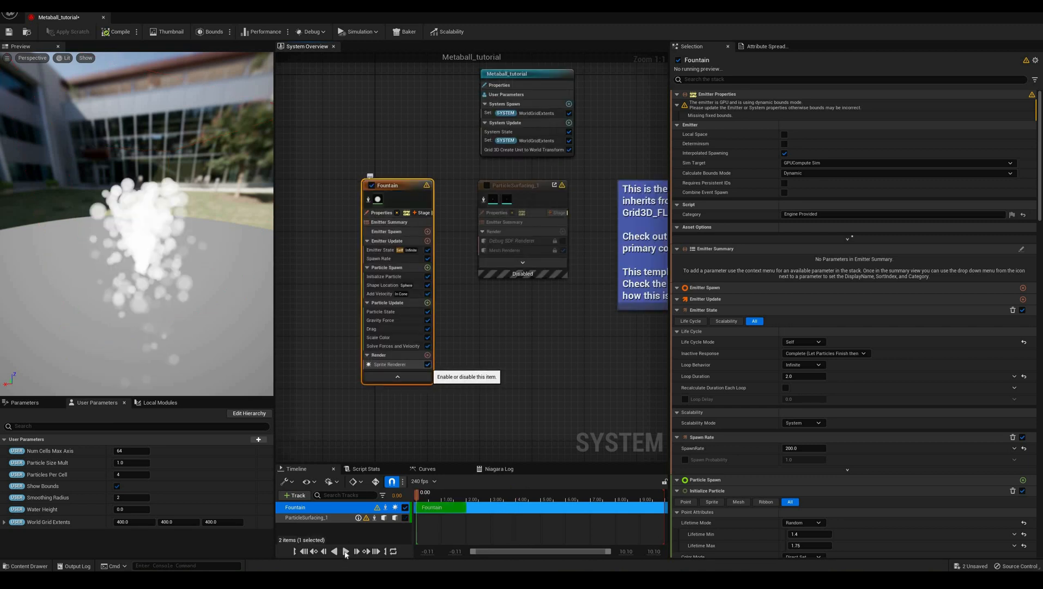
Play the preview and inspect the Fountain's emitter state, spawn rate, shape, velocity and scale color modules
click(346, 550)
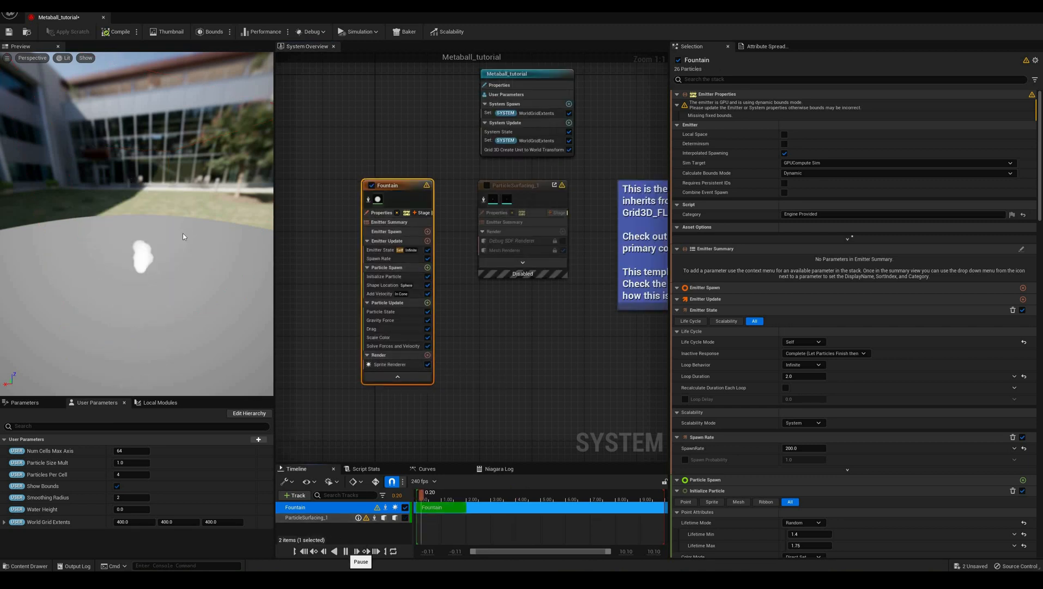
click(344, 551)
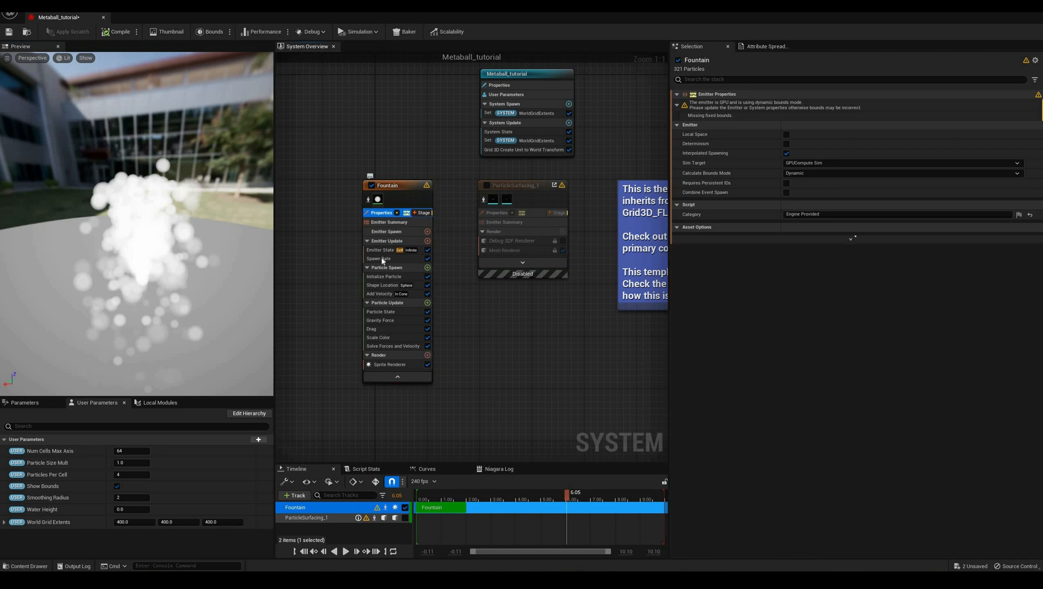
click(380, 250)
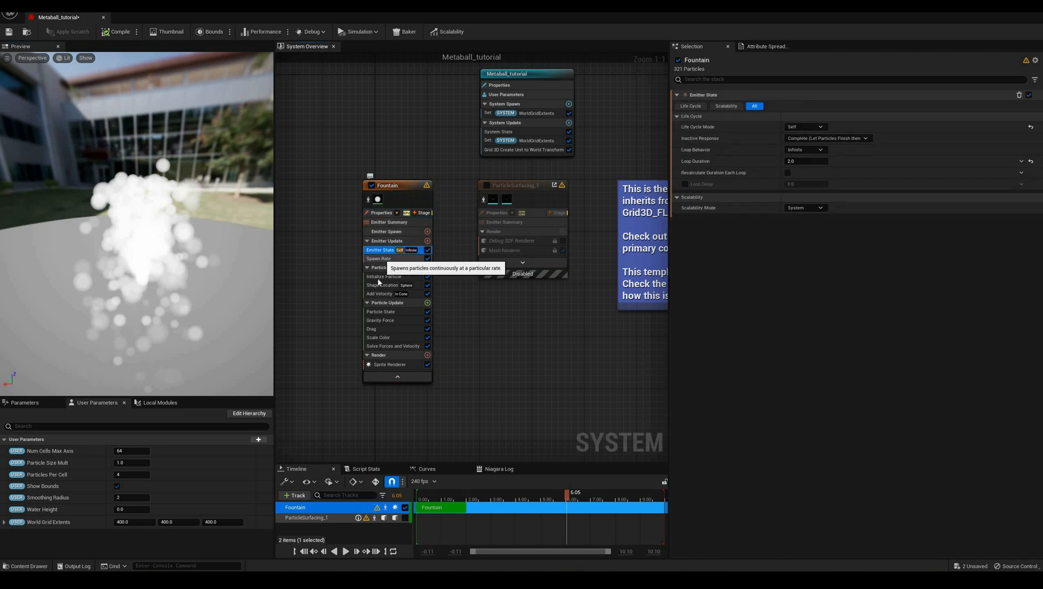
click(378, 258)
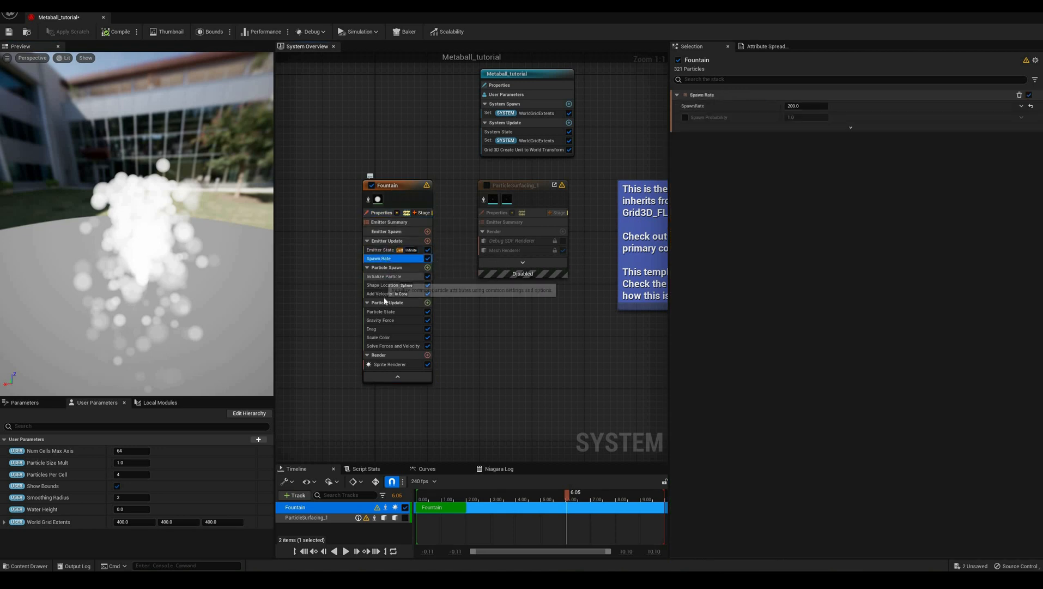
click(383, 284)
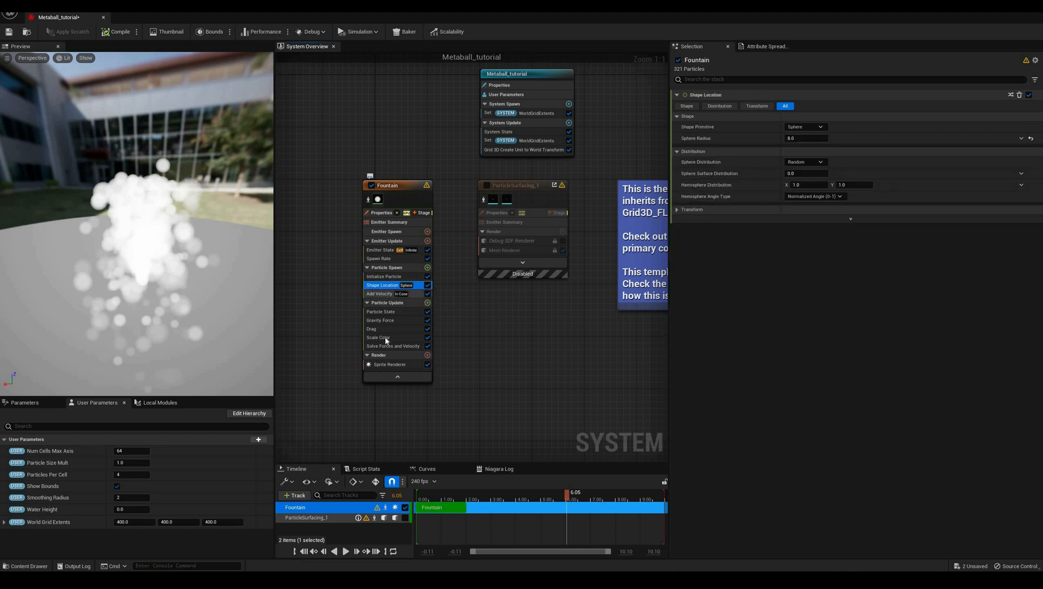
click(379, 293)
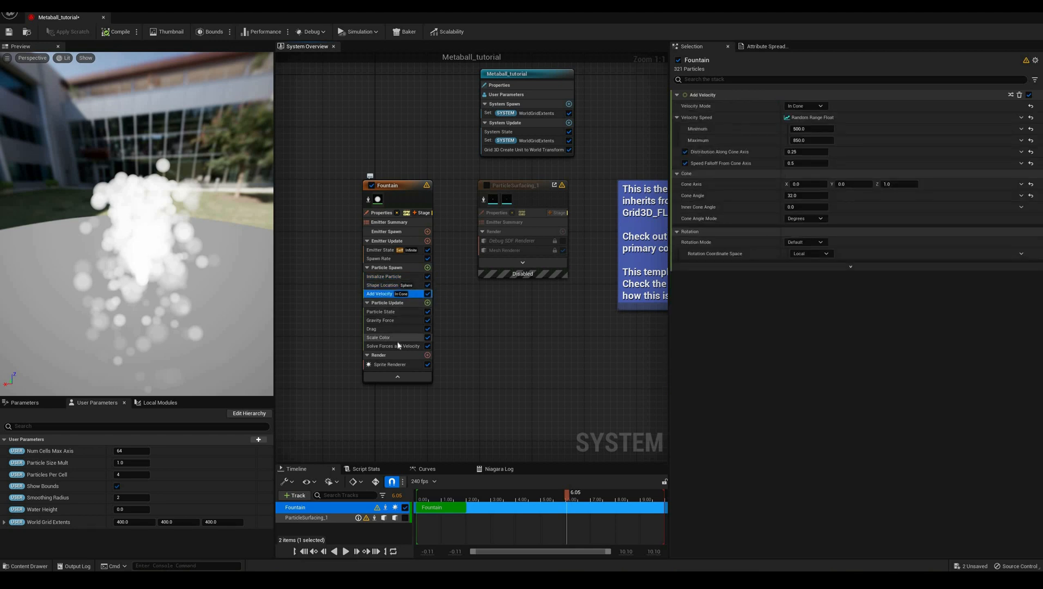
mouse_move(378, 337)
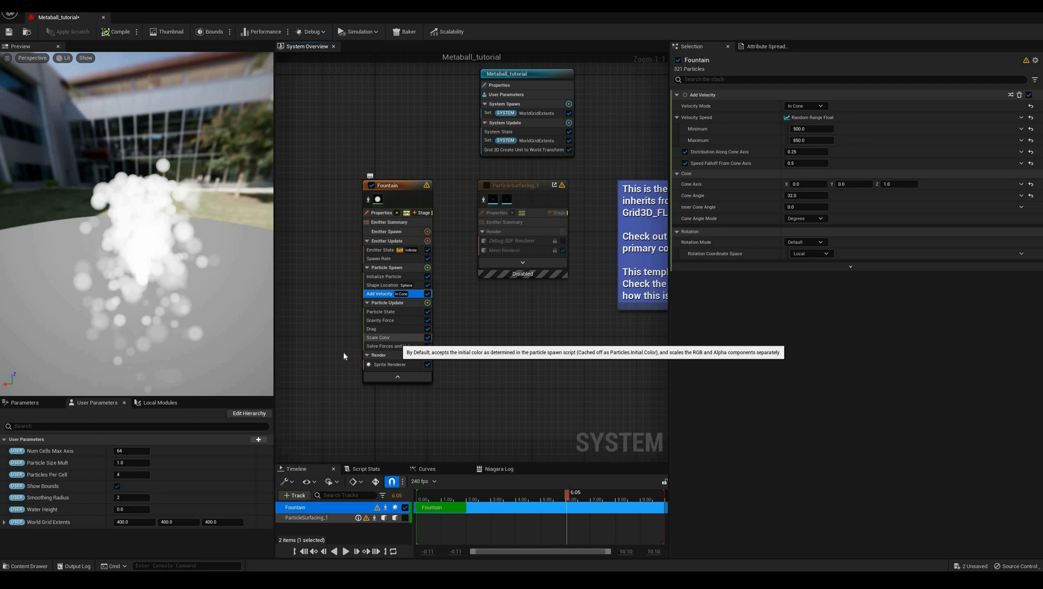
click(378, 337)
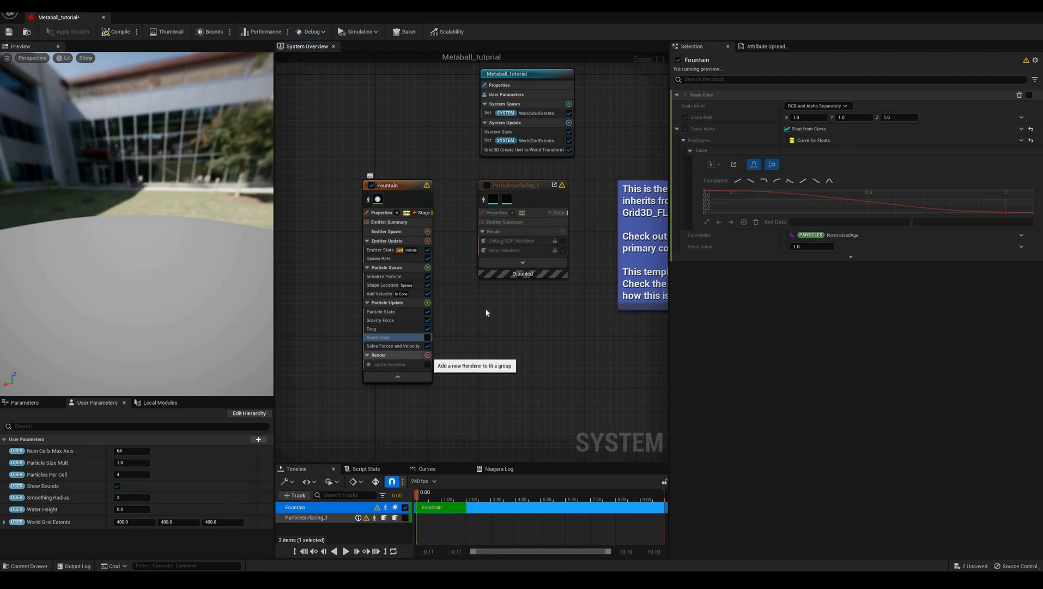
mouse_move(425, 185)
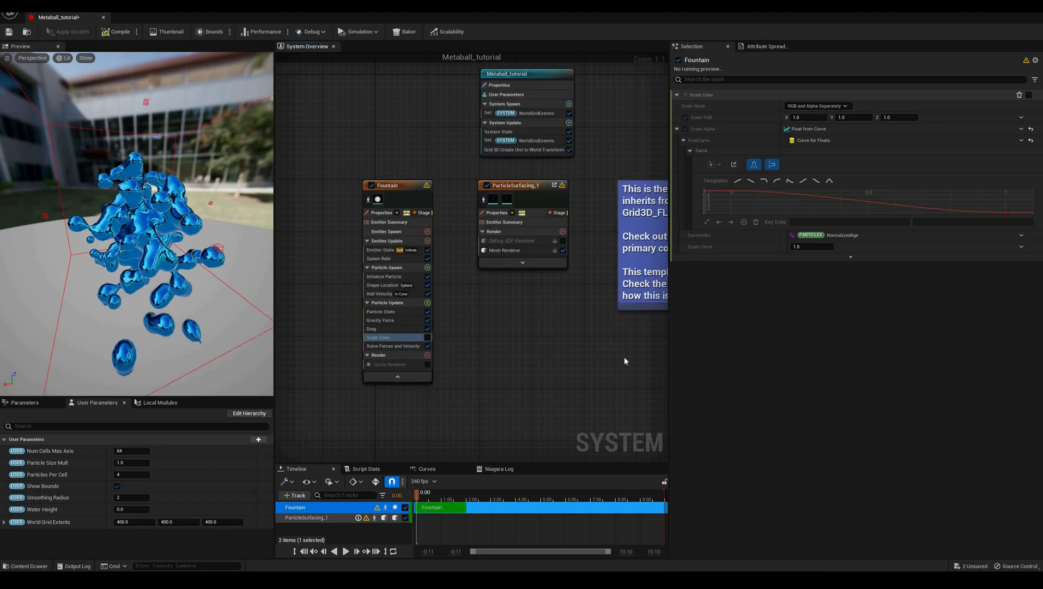
Expand the ParticleSurfacing_1 emitter and show its Emitter Properties with GPU sim target and bounds
click(515, 185)
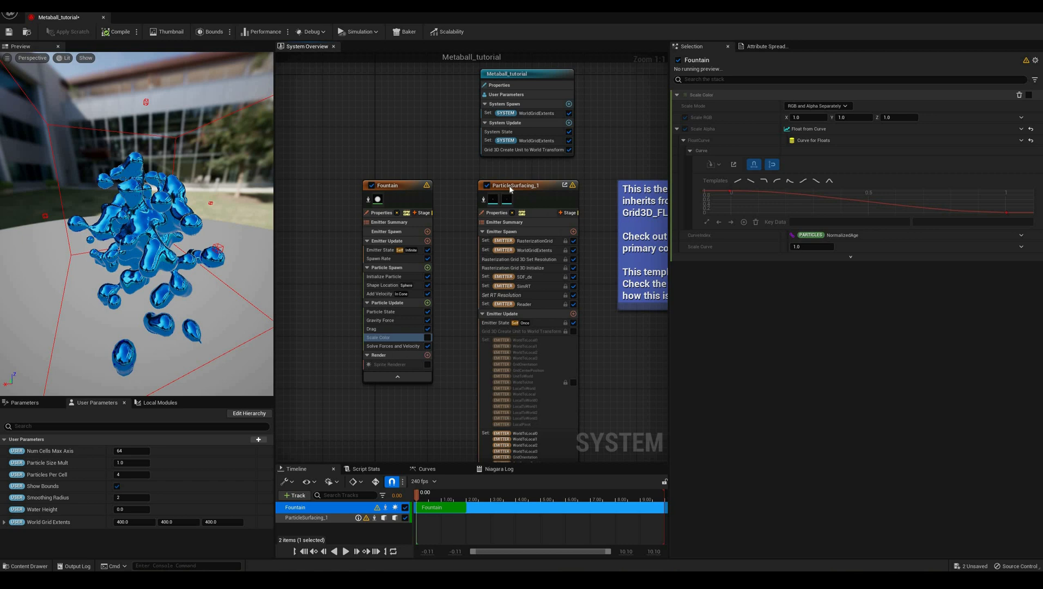
scroll(down, 3)
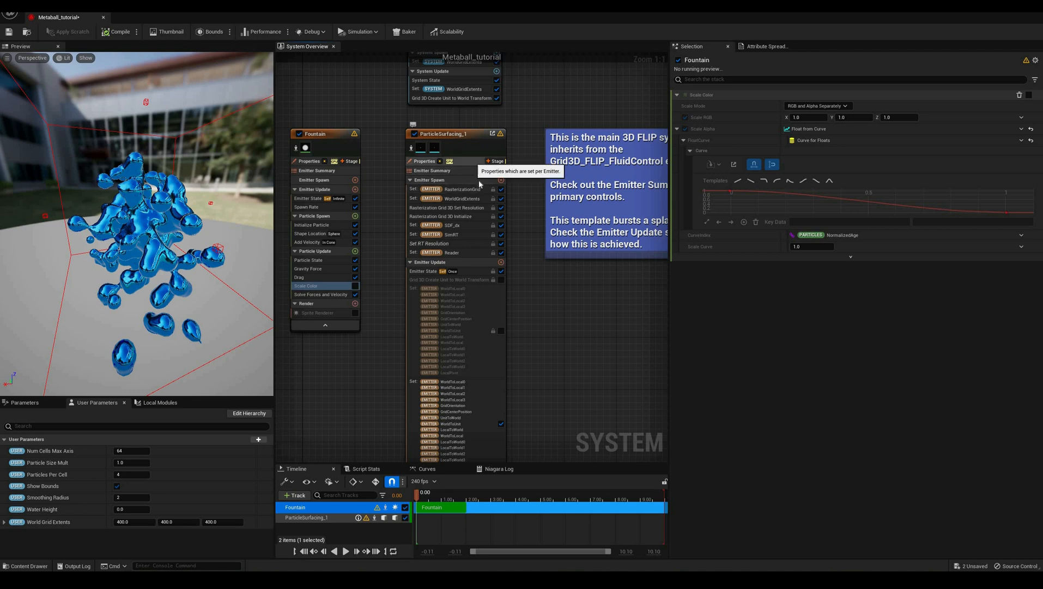
click(443, 133)
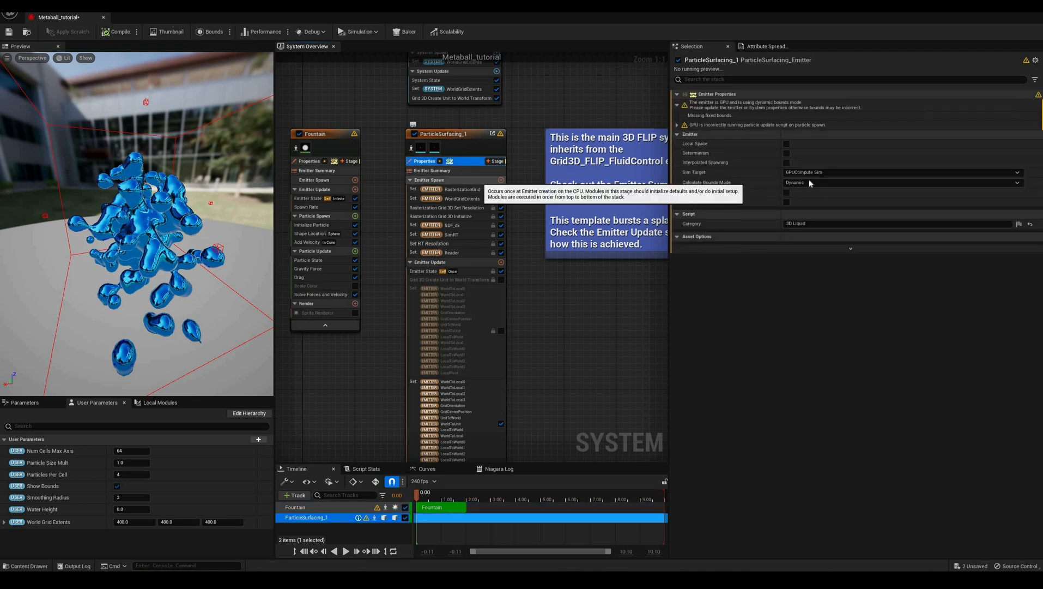
mouse_move(528, 203)
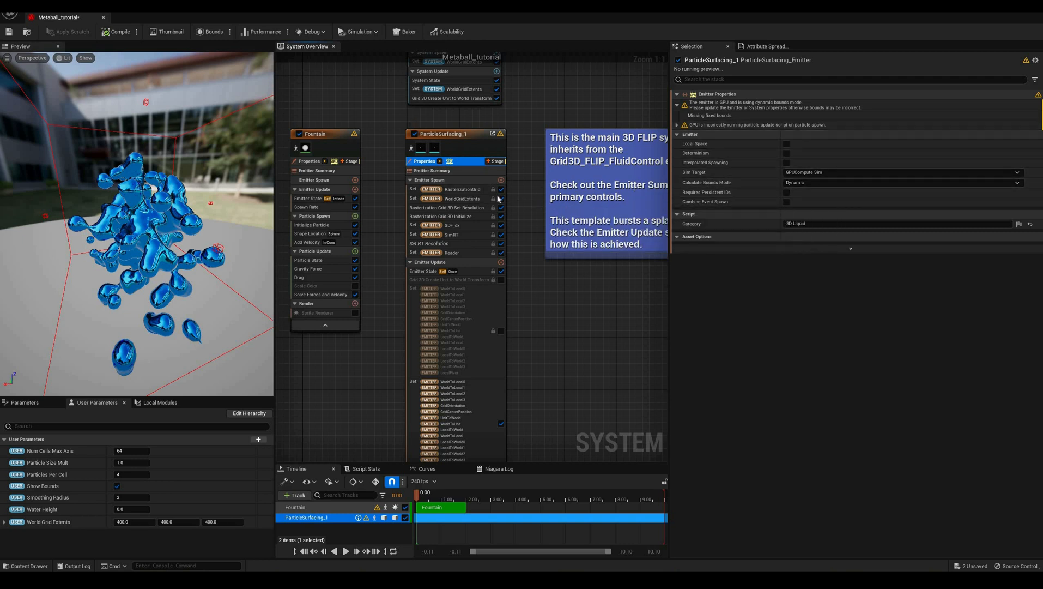
mouse_move(455, 199)
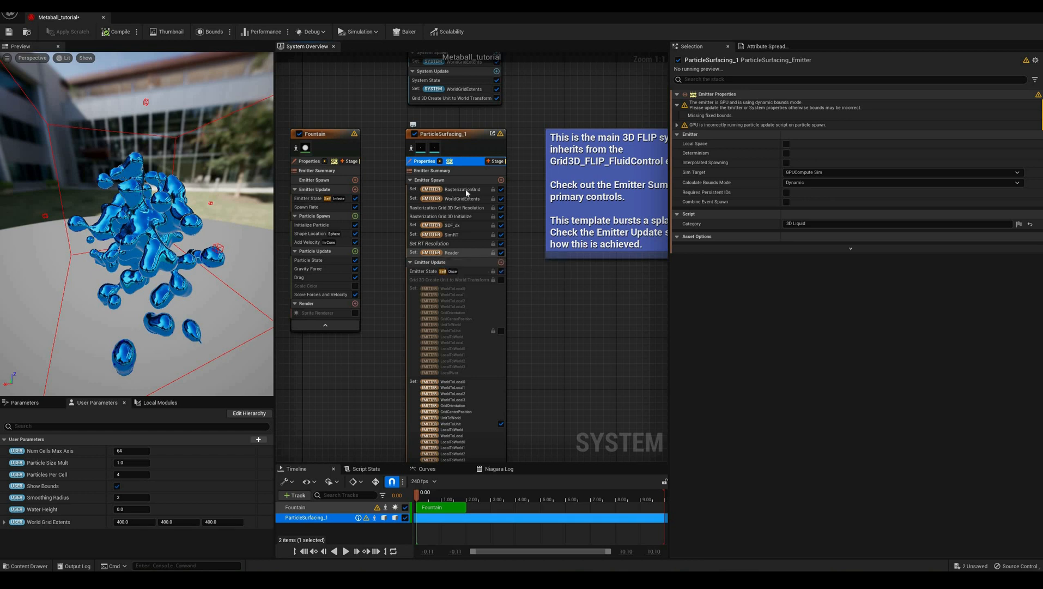
mouse_move(457, 190)
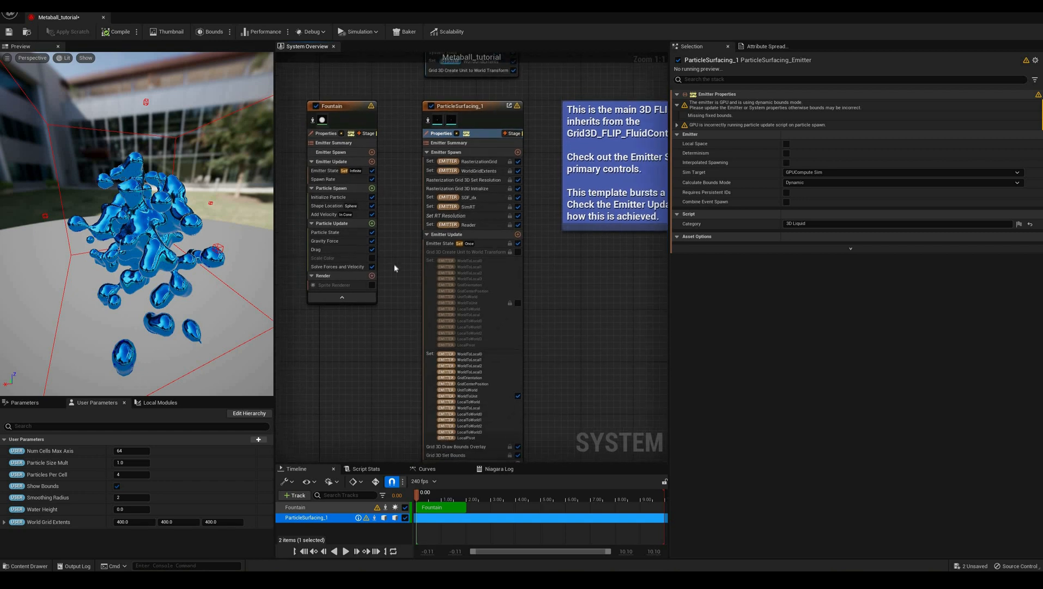
mouse_move(67, 532)
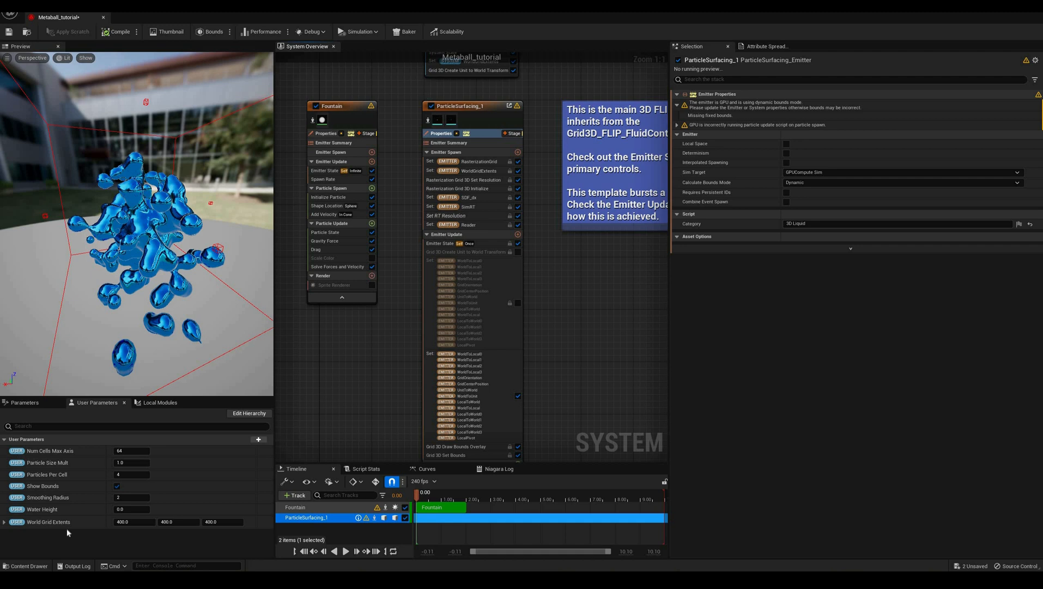
mouse_move(43, 452)
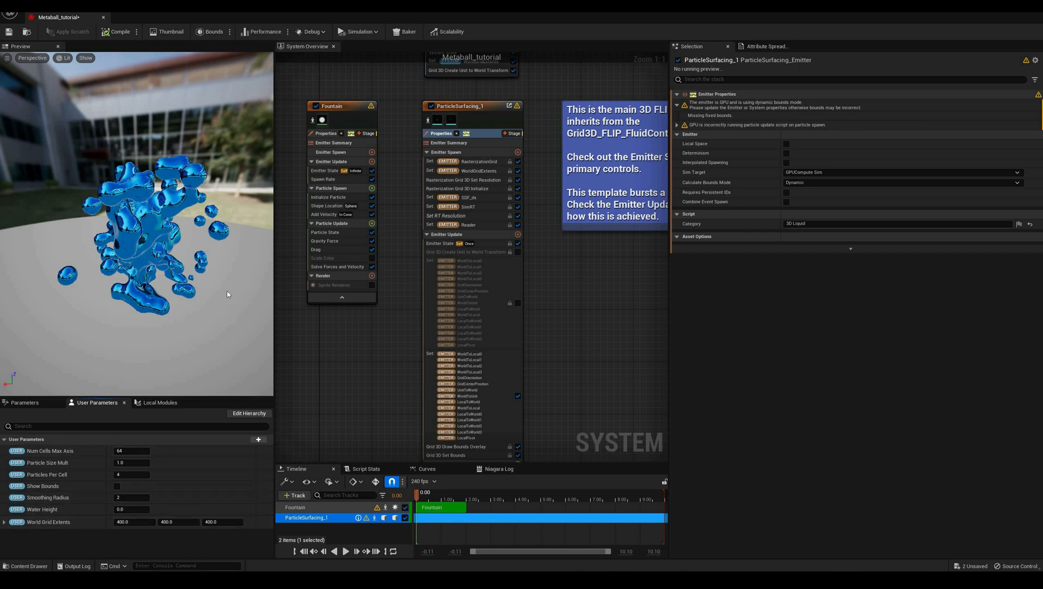
mouse_move(460, 164)
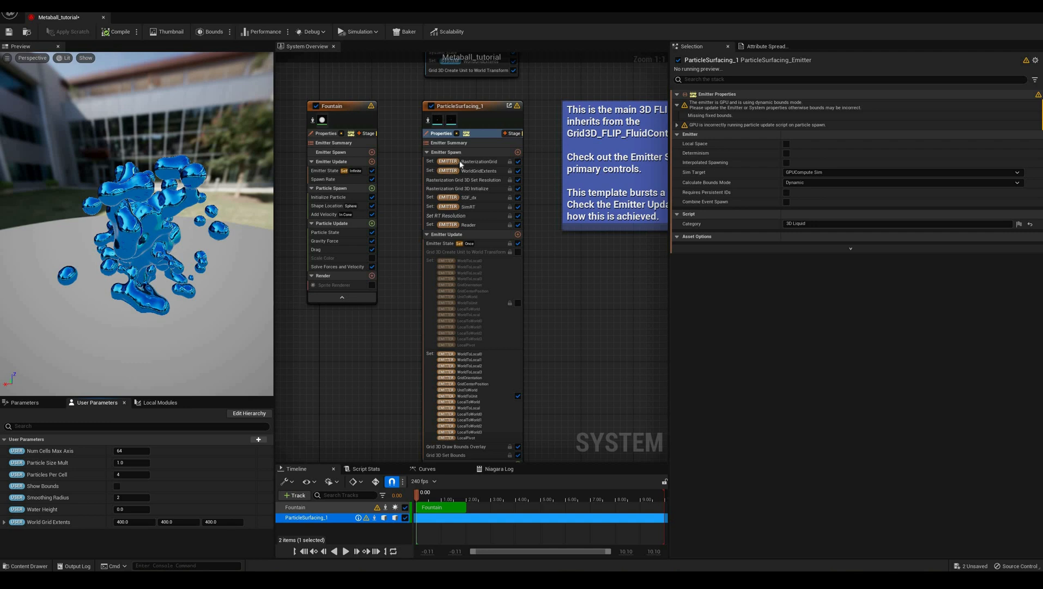
mouse_move(447, 152)
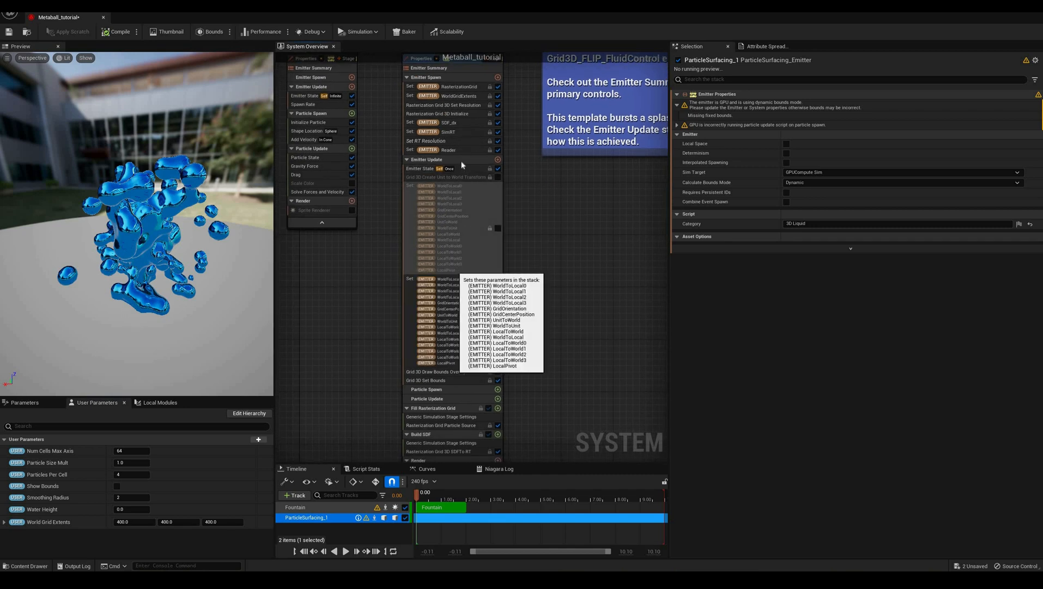
Inspect the Emitter Update and Fill Rasterization Grid stages, then the Rasterization Grid Particle Source module and its script graph
click(426, 159)
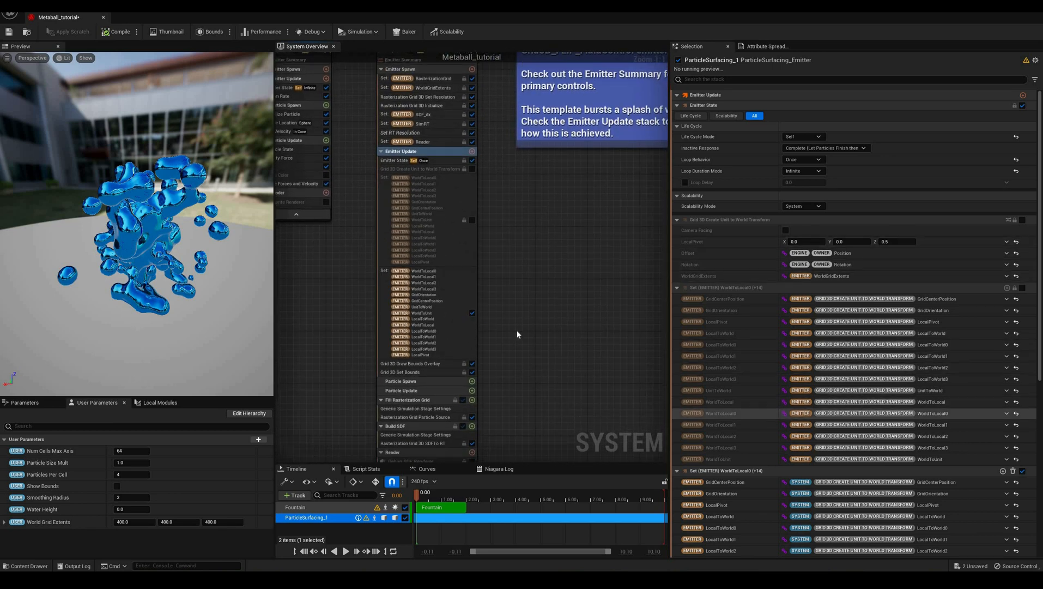
mouse_move(500, 304)
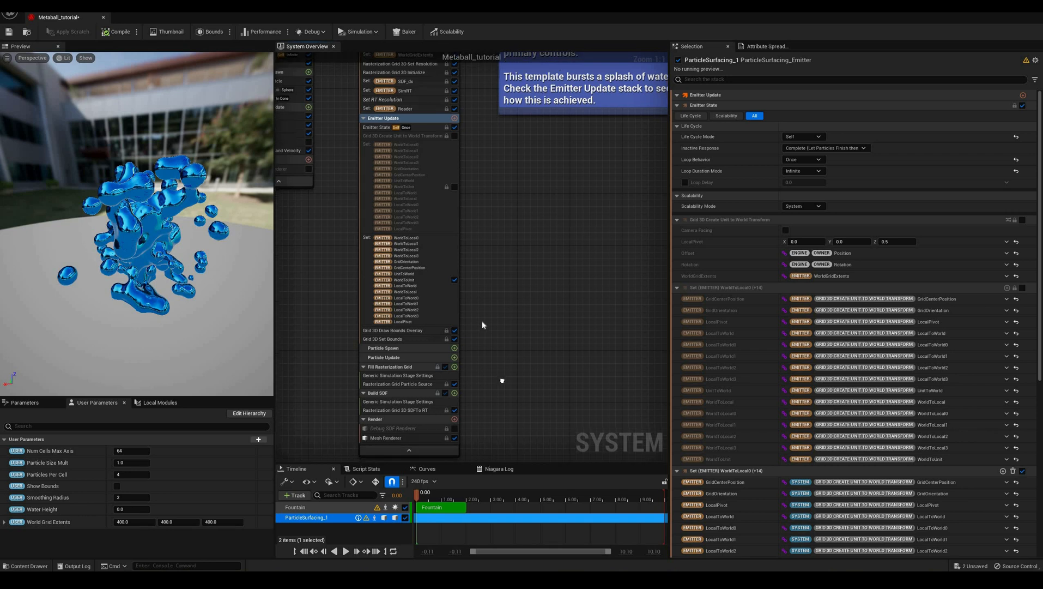
scroll(down, 3)
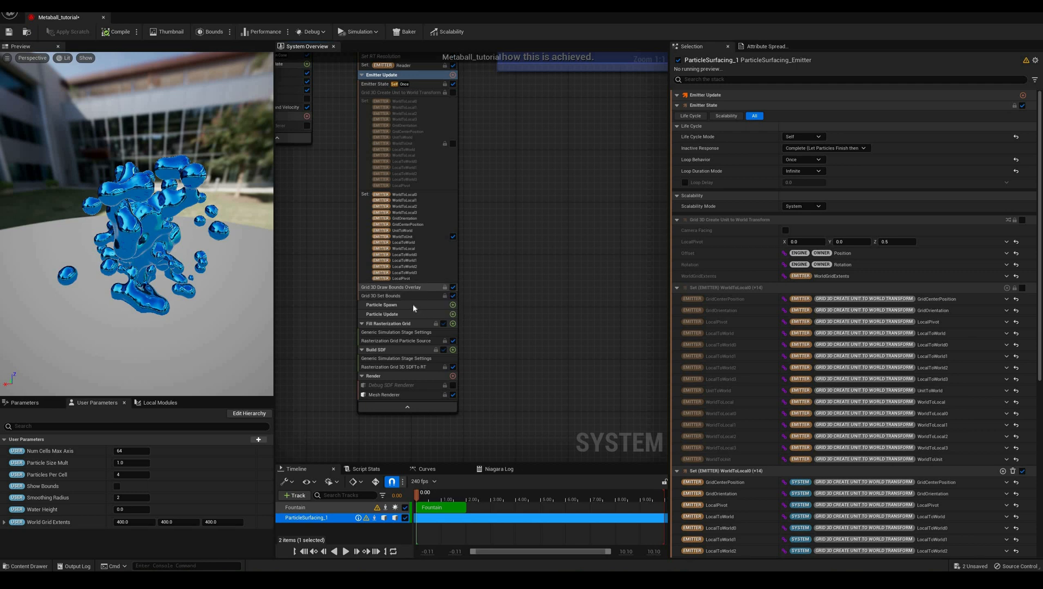
mouse_move(382, 305)
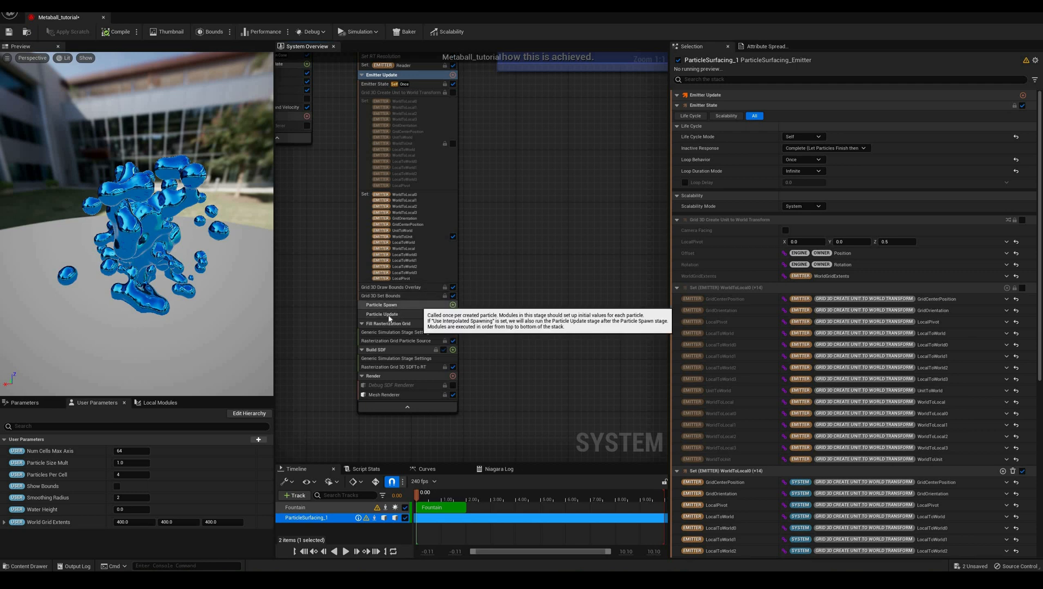
mouse_move(381, 314)
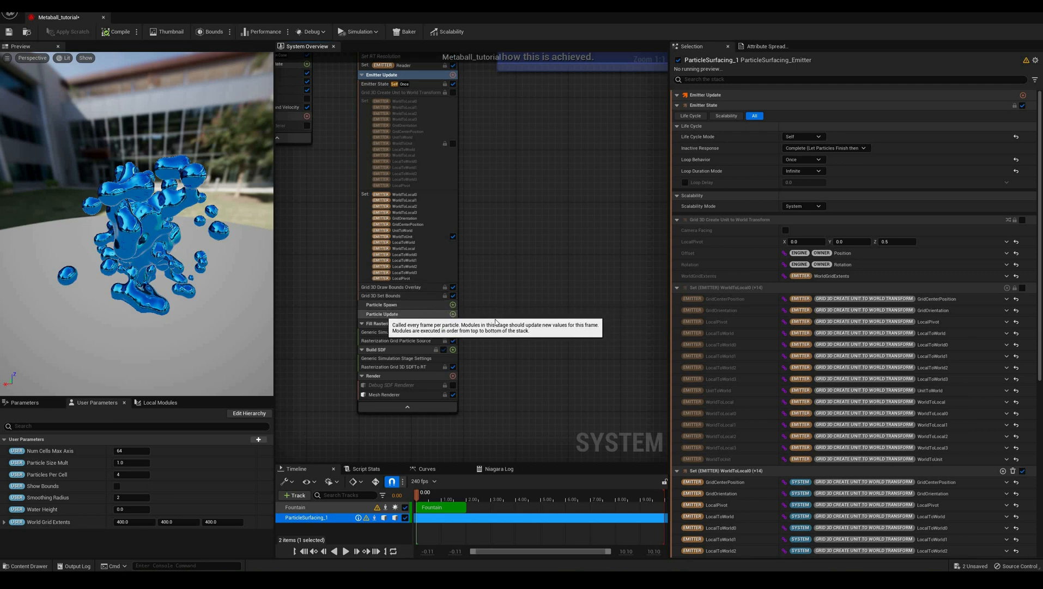
mouse_move(498, 323)
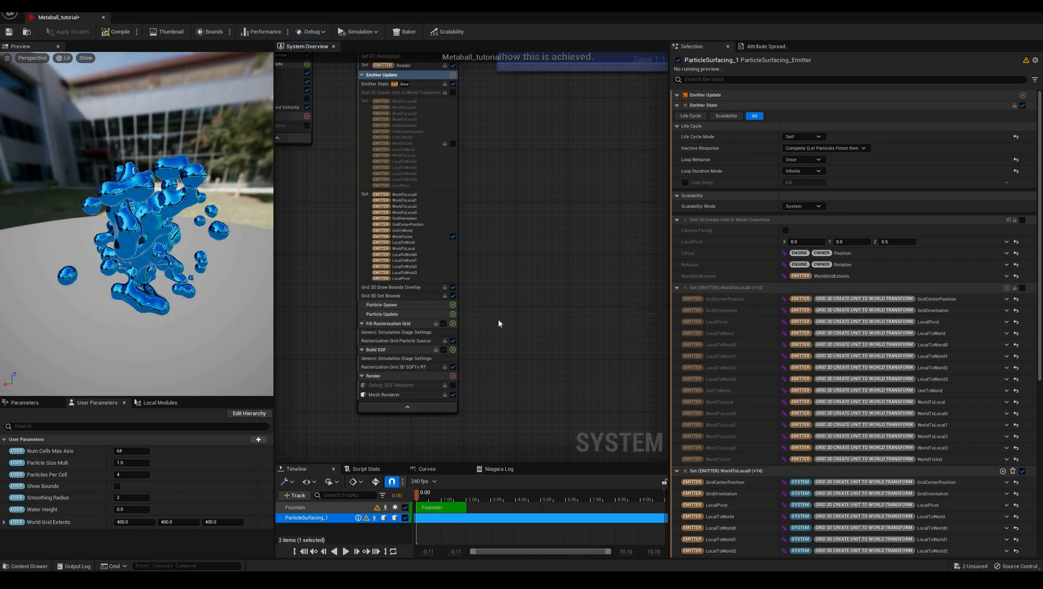
mouse_move(499, 323)
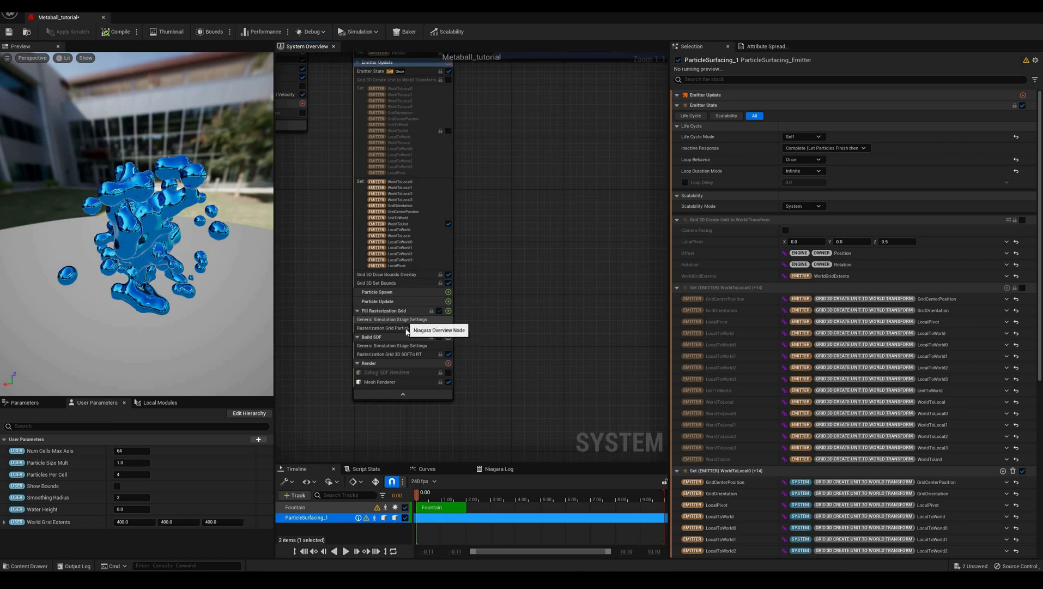
click(392, 320)
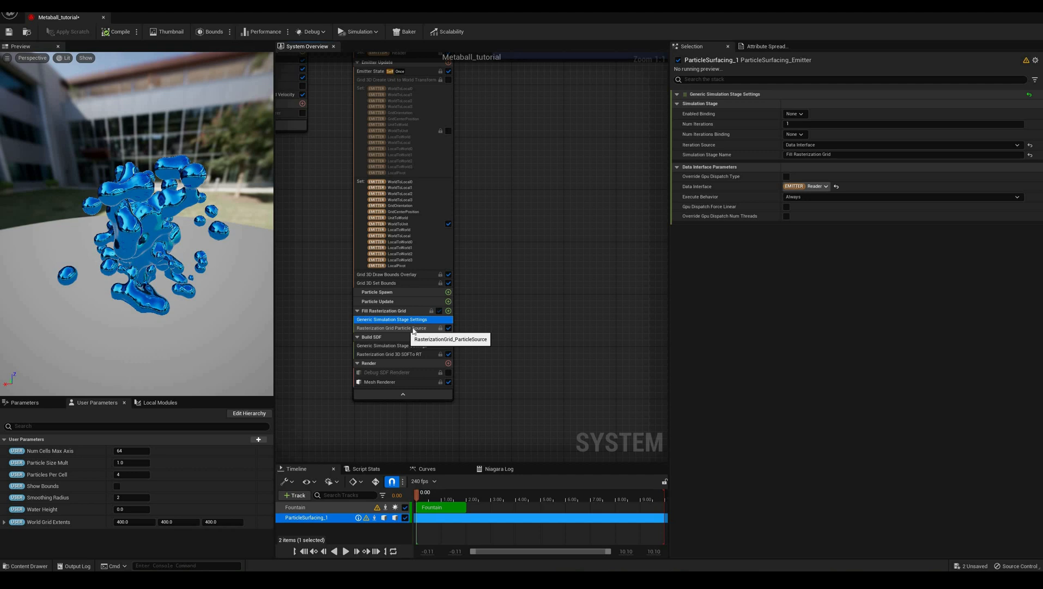
click(392, 327)
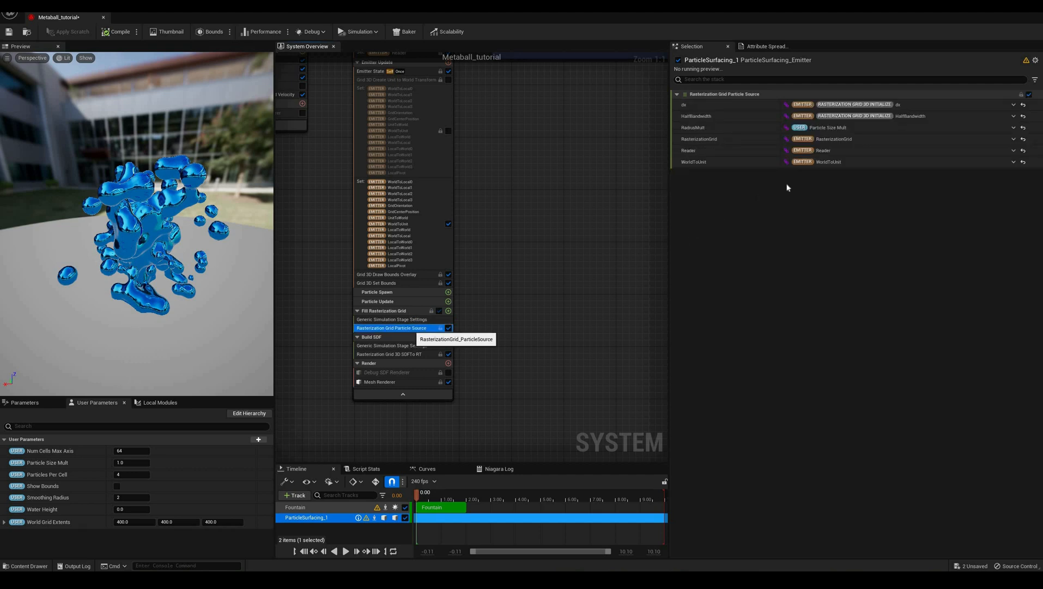
click(383, 310)
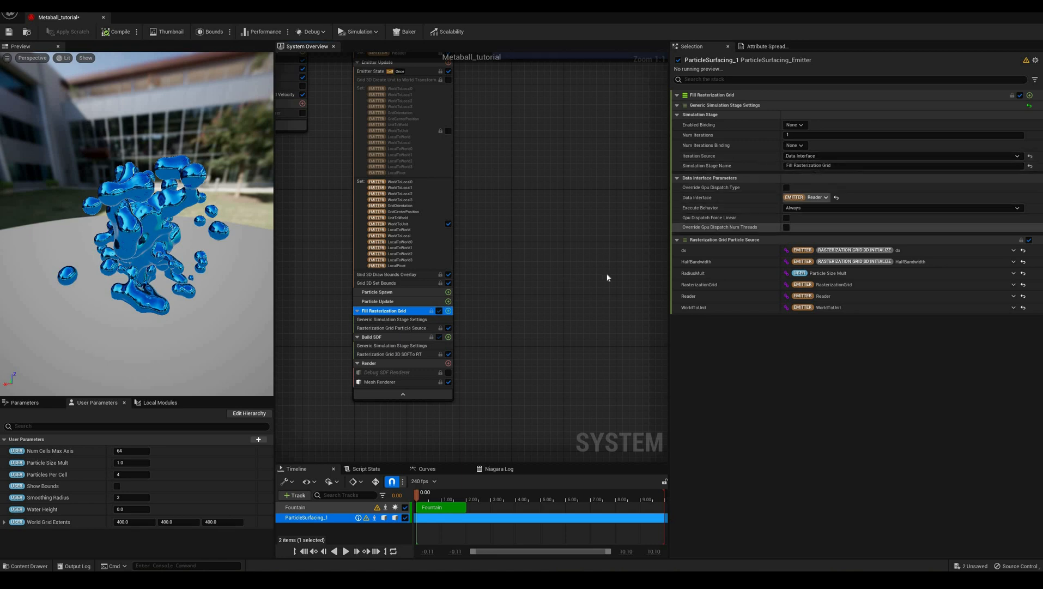
click(392, 327)
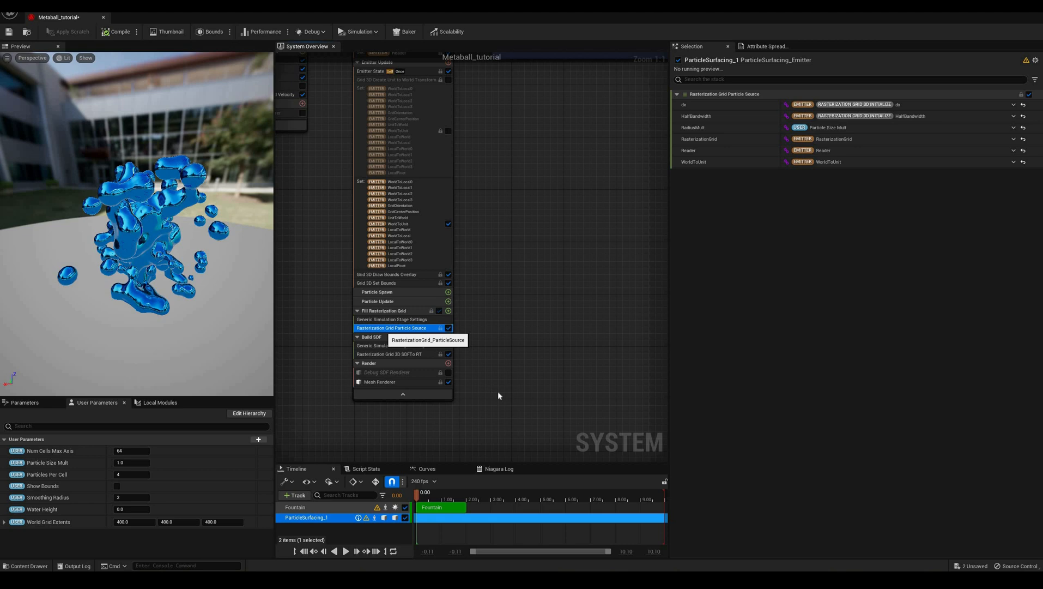
double_click(392, 327)
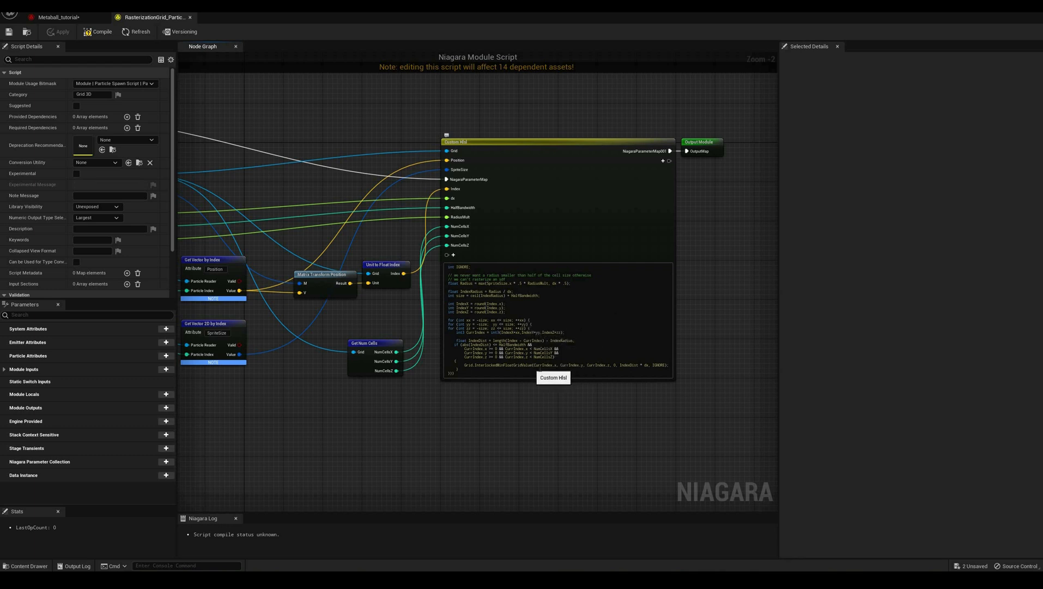
mouse_move(561, 370)
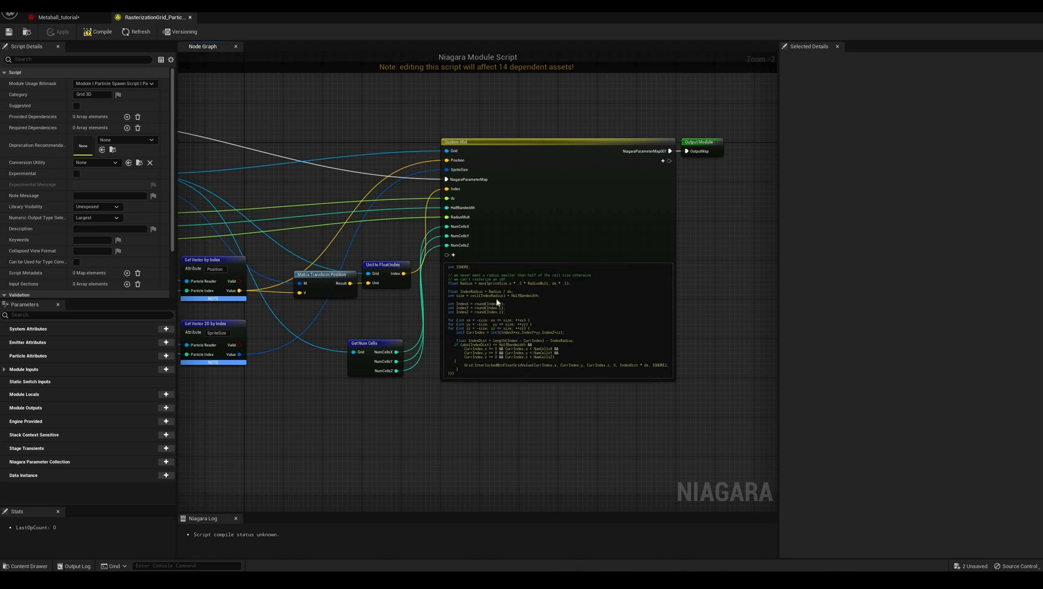
Return from the module script to the Metaball_tutorial system editor
click(58, 16)
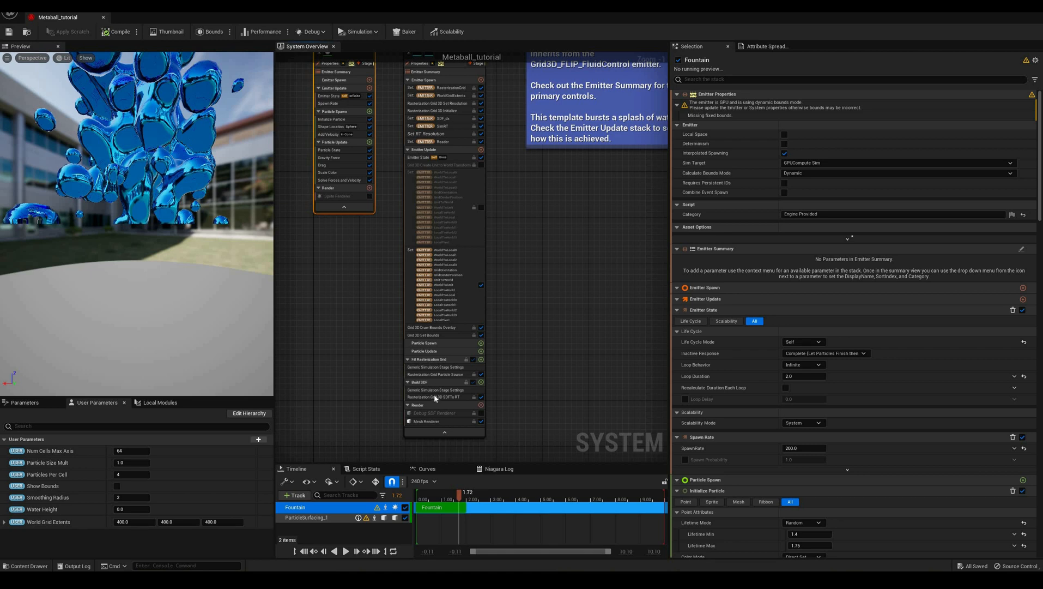
Show the Rasterization Grid 3D SDF To RT module settings in the Build SDF stage
click(436, 397)
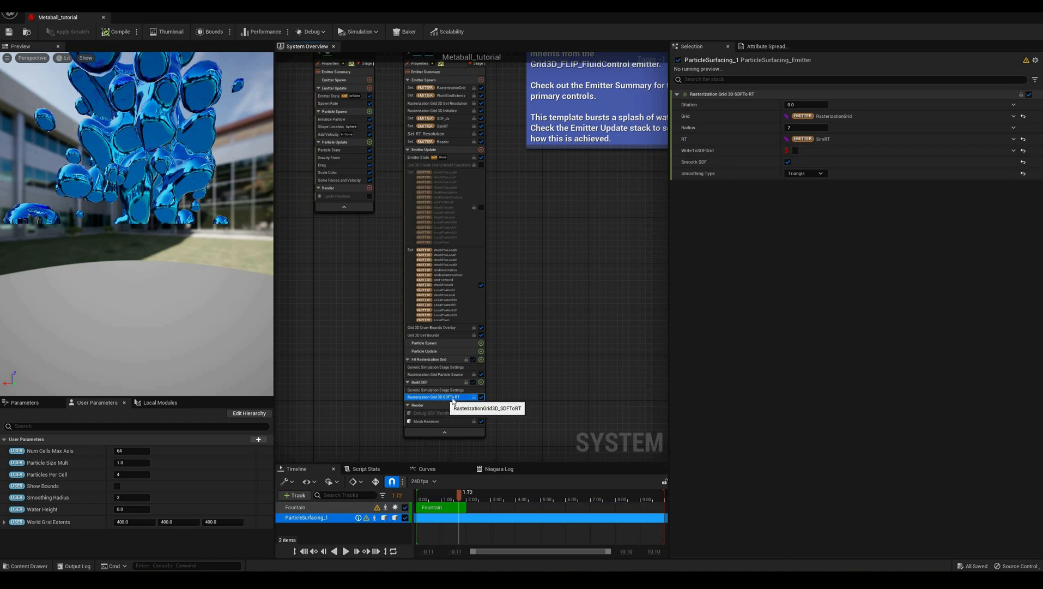
mouse_move(429, 400)
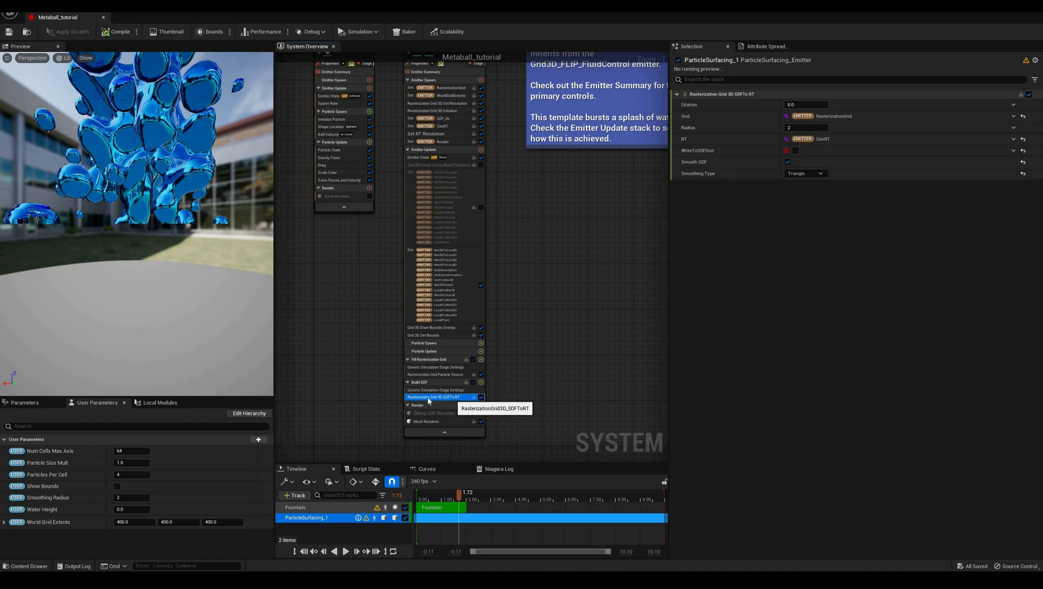
mouse_move(498, 401)
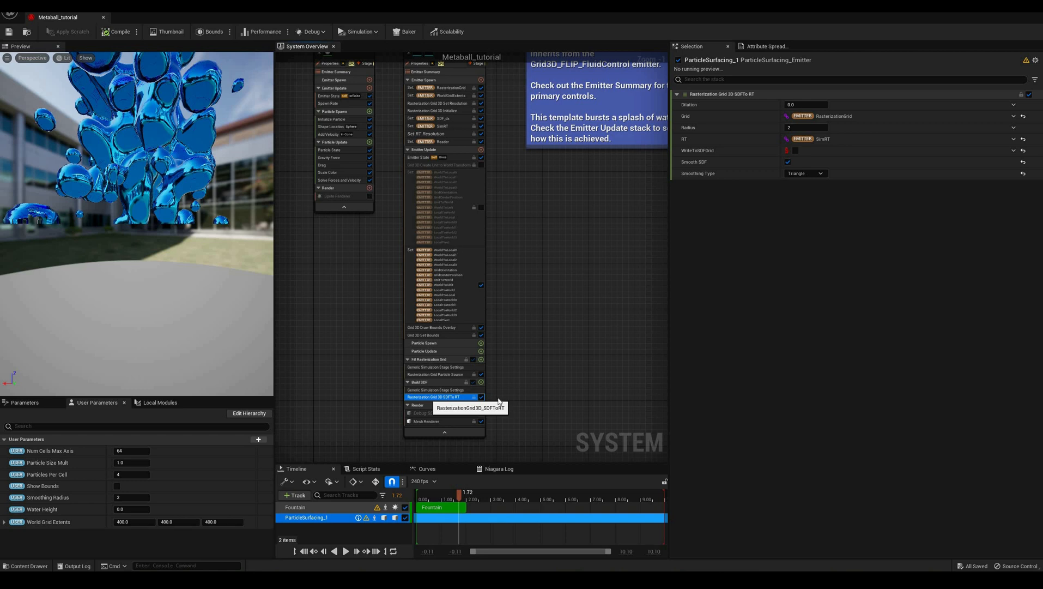
double_click(433, 397)
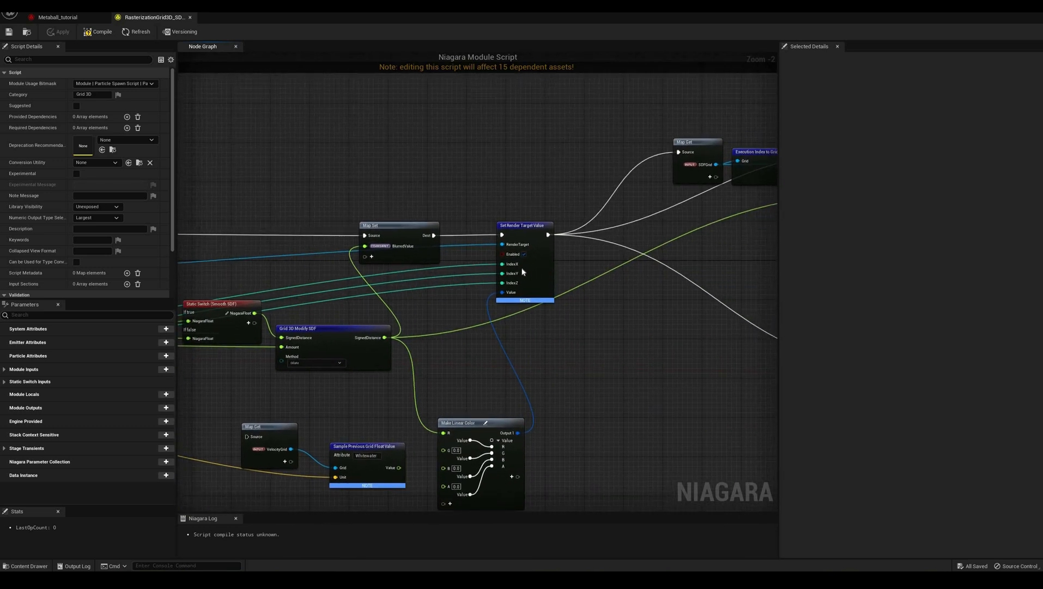
mouse_move(512, 282)
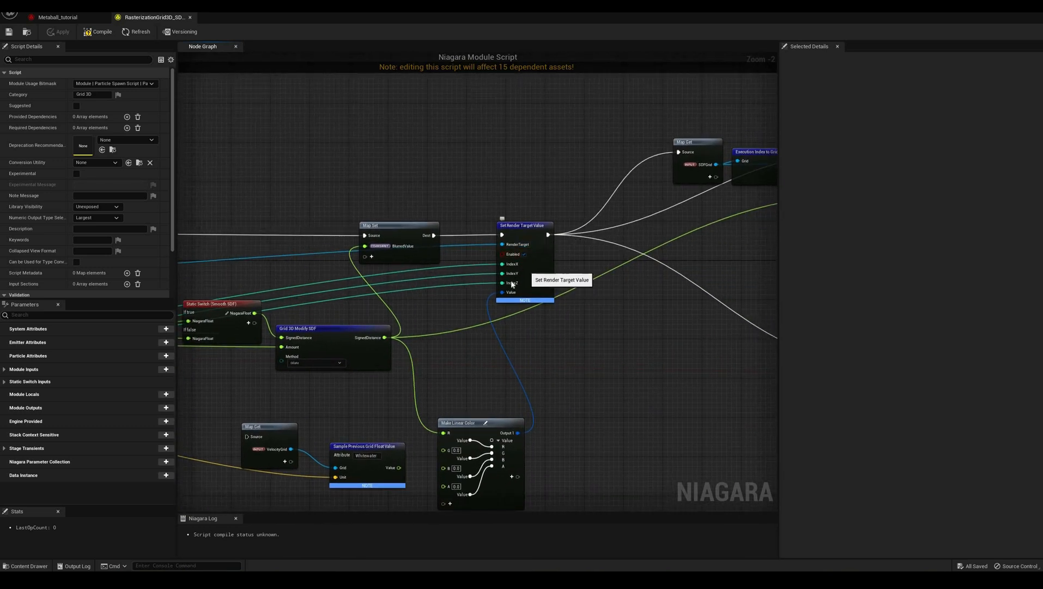
mouse_move(502, 282)
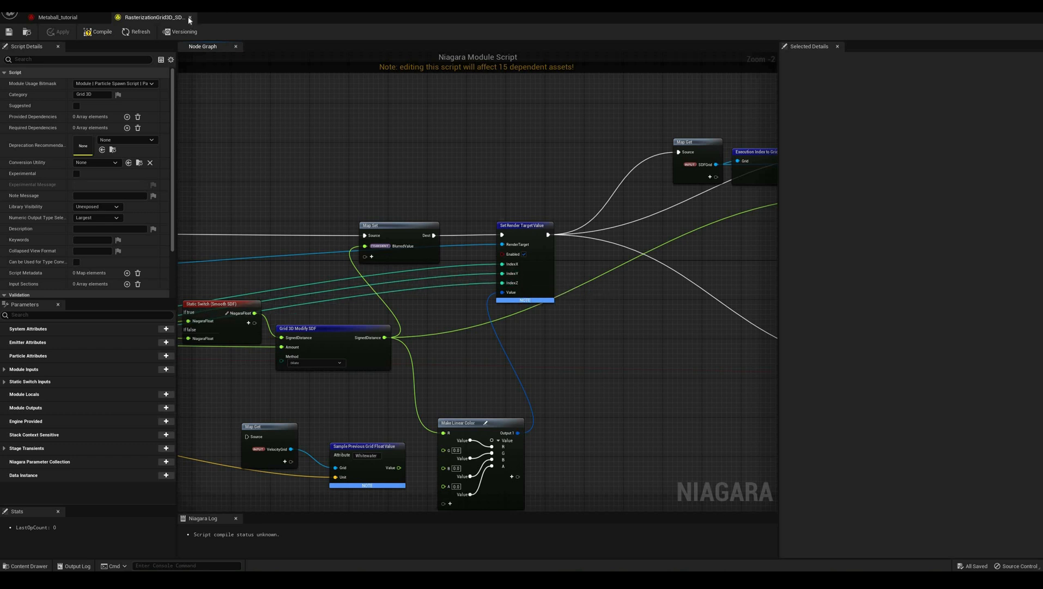
mouse_move(188, 16)
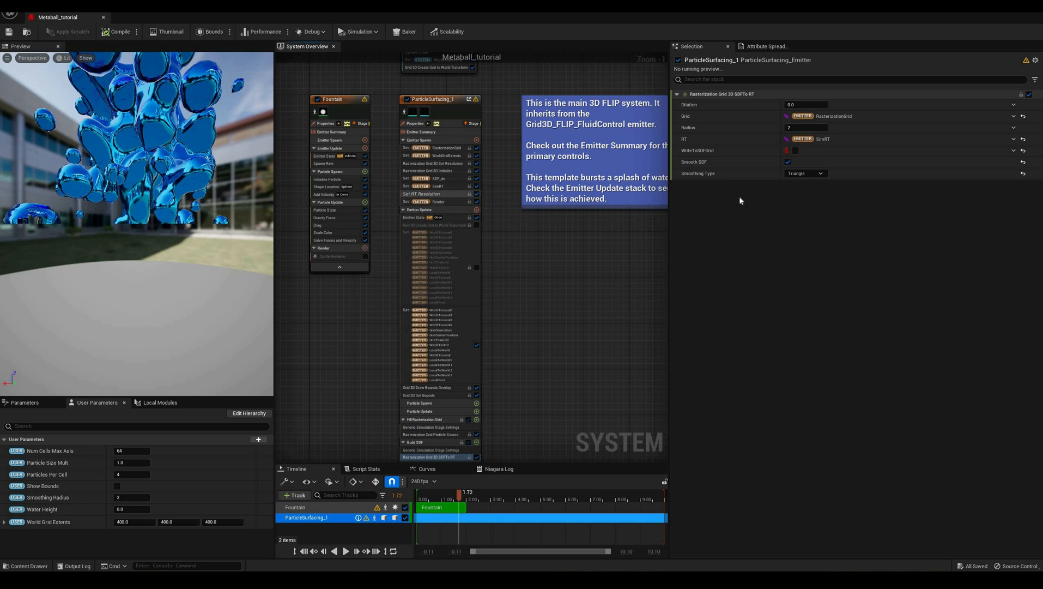
Show the Set SimRT module's render target size and format settings
click(433, 185)
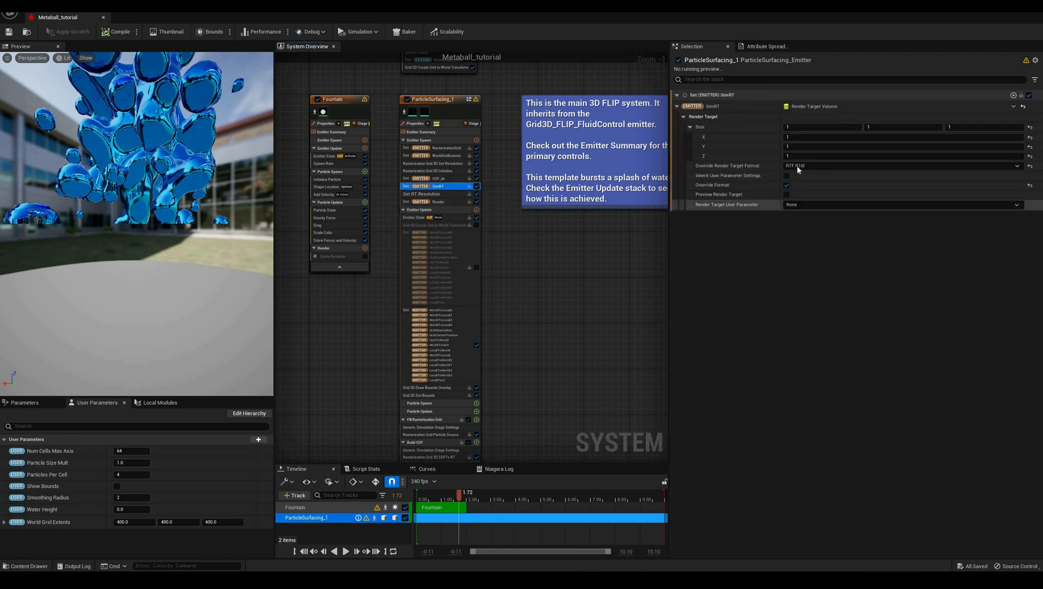
mouse_move(798, 166)
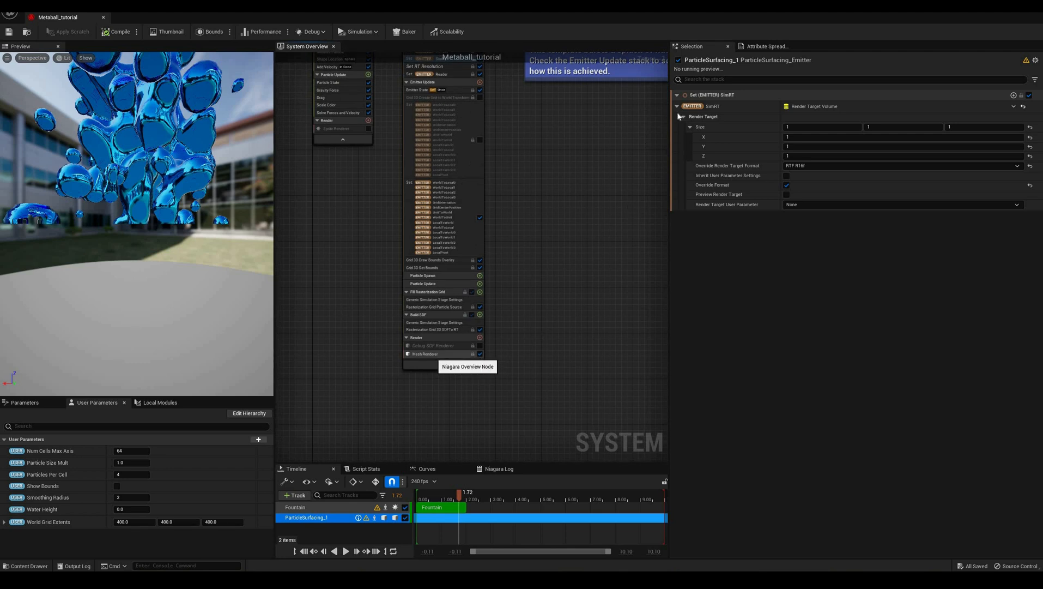
Show the Mesh Renderer settings with its Meshes and Override Materials arrays expanded
click(423, 354)
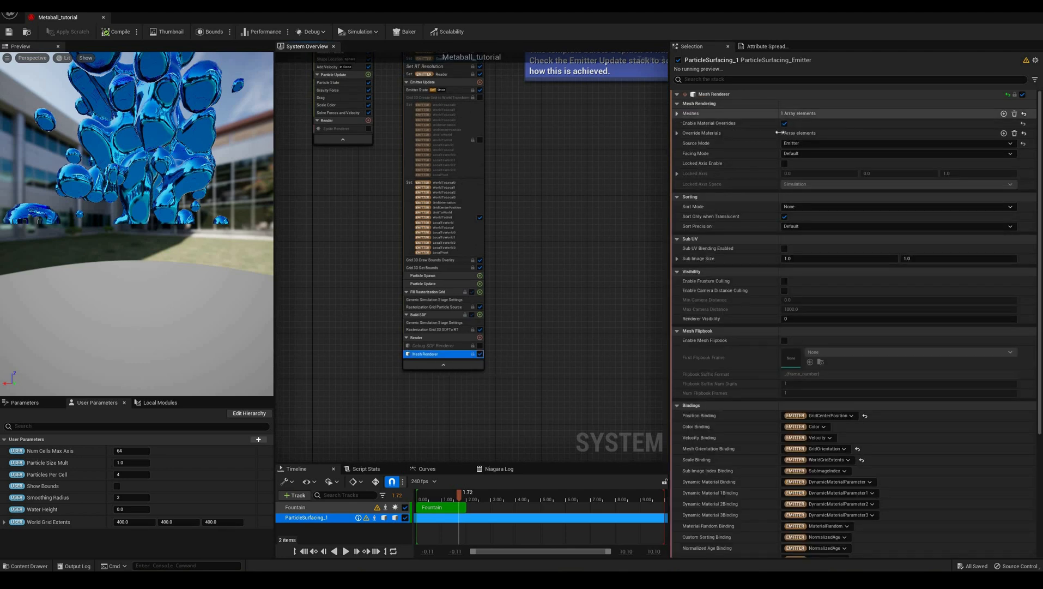
click(677, 113)
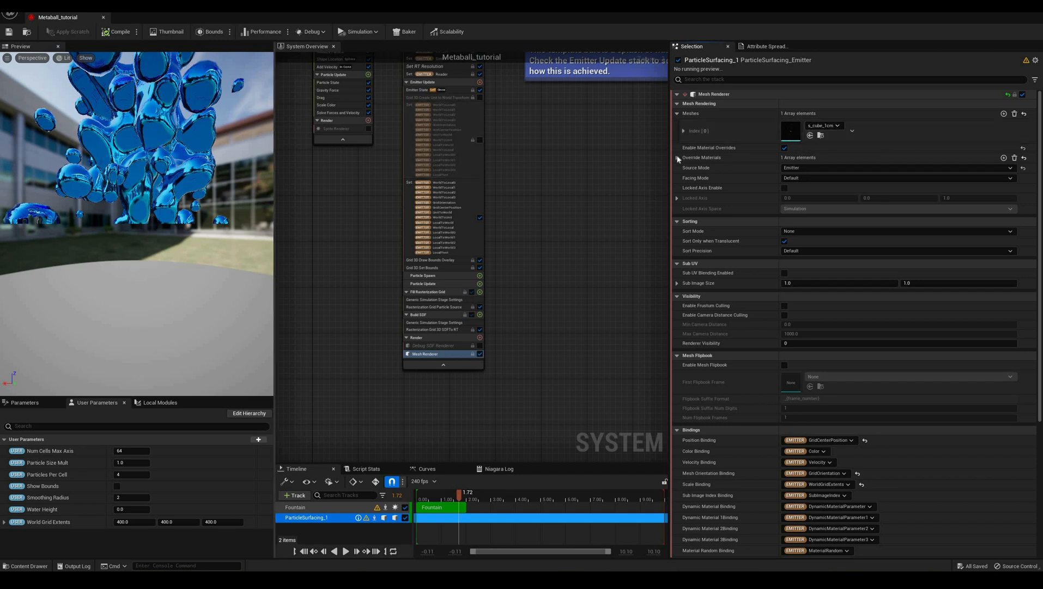
click(677, 158)
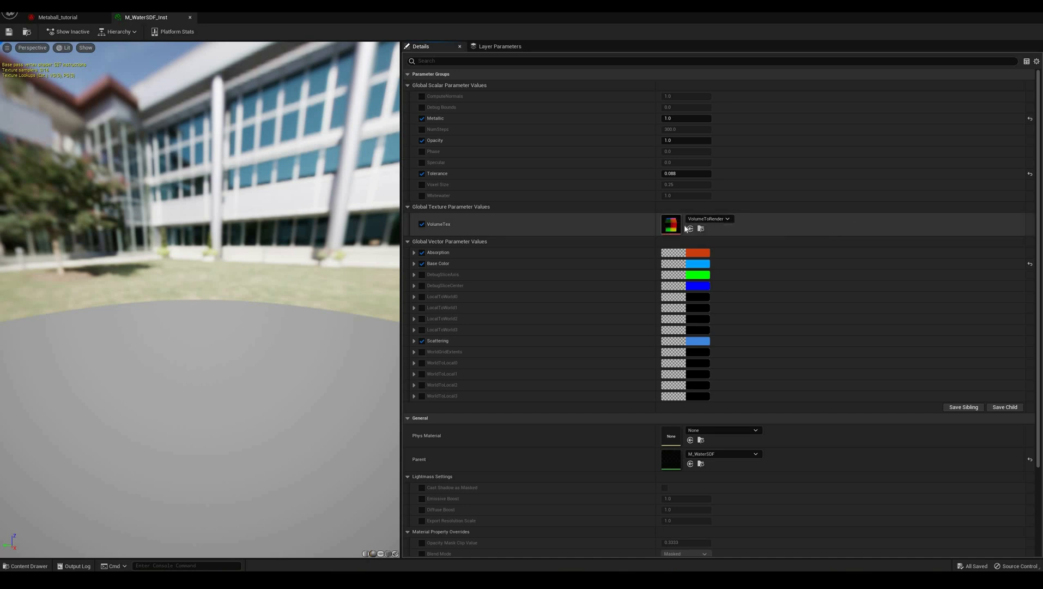
mouse_move(711, 331)
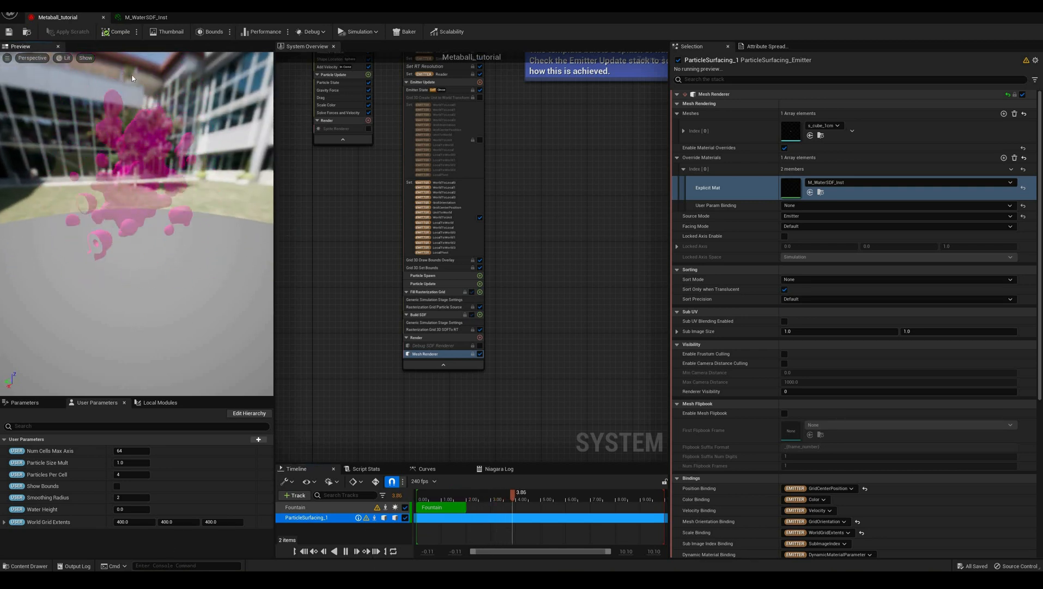
Set M_WaterSDF_Inst's shading model override to Default Lit and return to the system editor
click(145, 17)
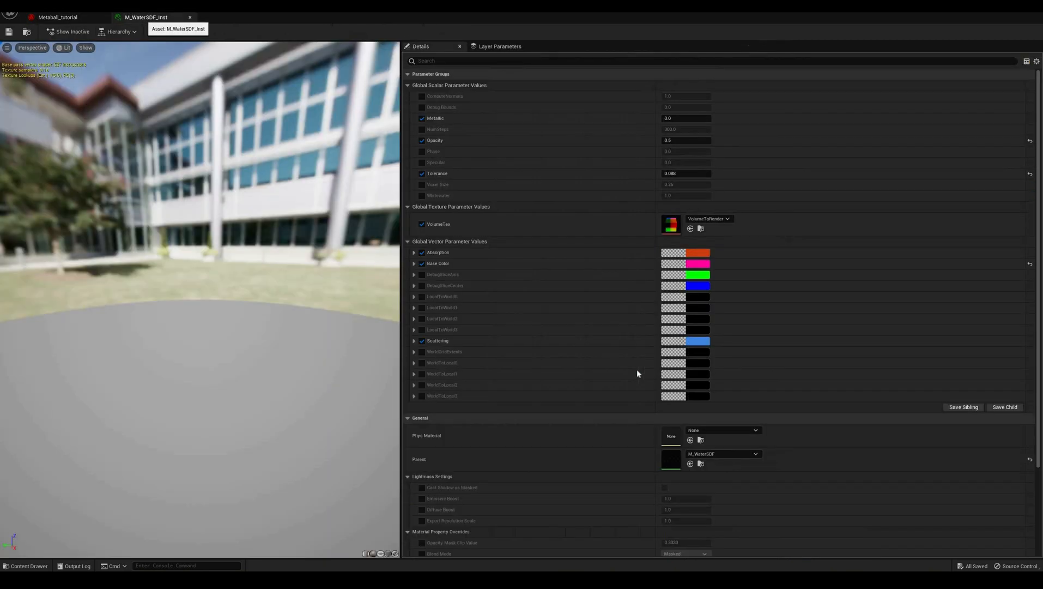
scroll(down, 3)
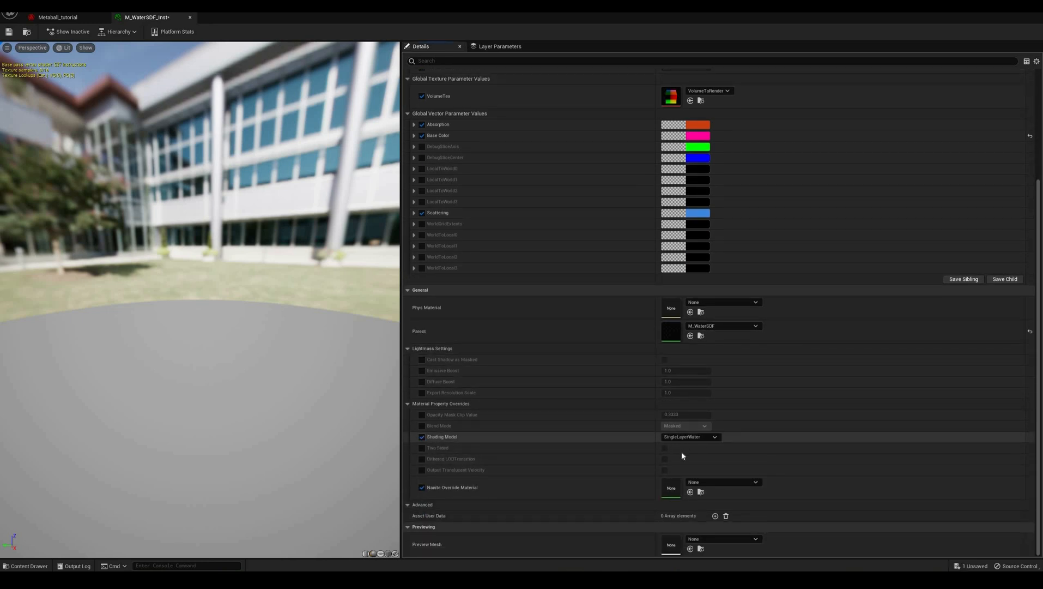
click(690, 436)
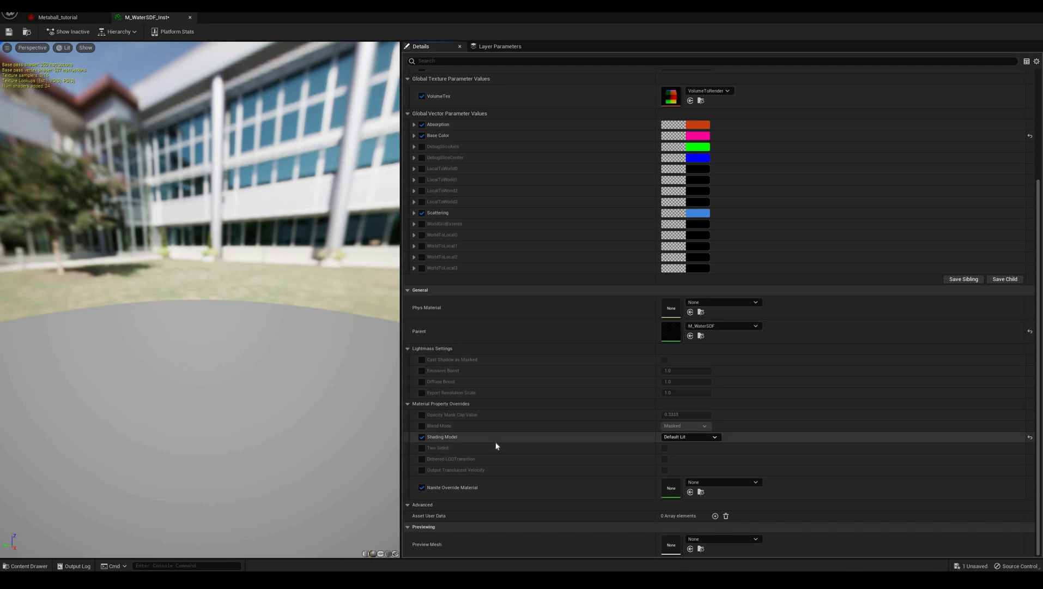
click(57, 16)
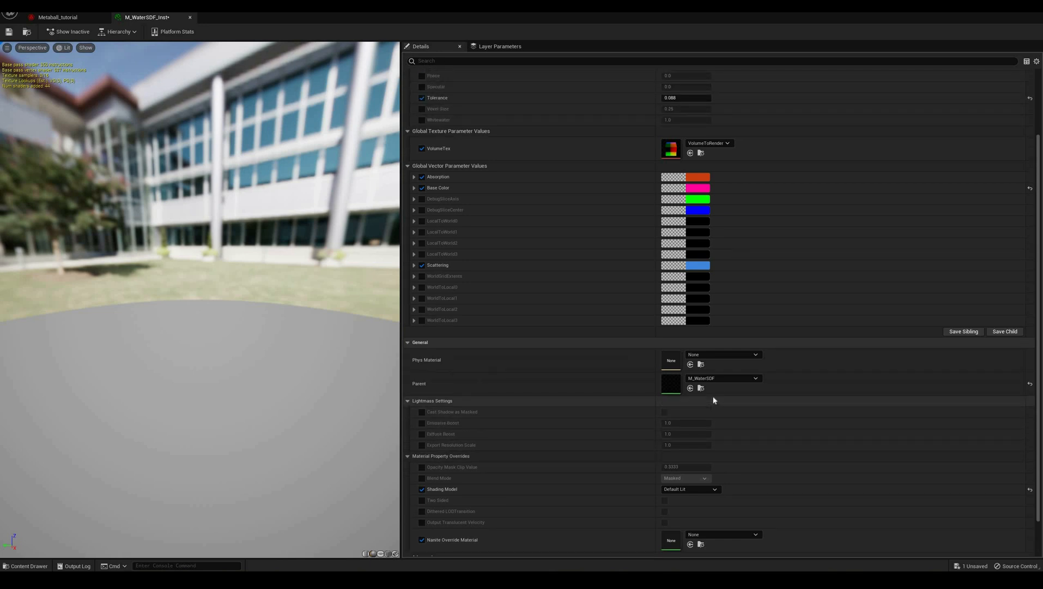
click(56, 16)
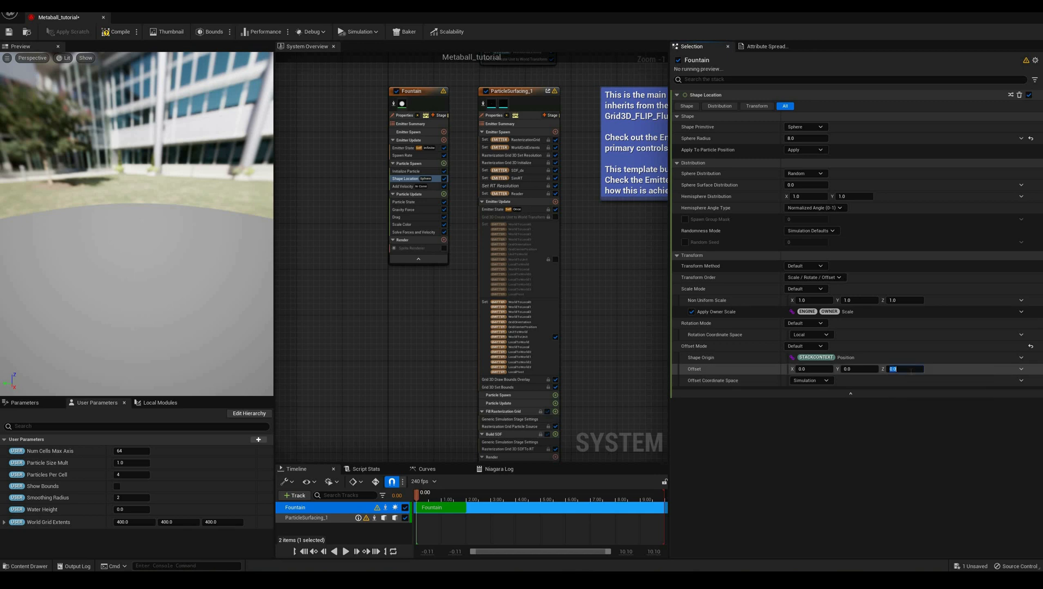
Offset the spawn origin Z by 200, switch Add Velocity to From Point, and search for a Scale Sprite Size module
text(200.0)
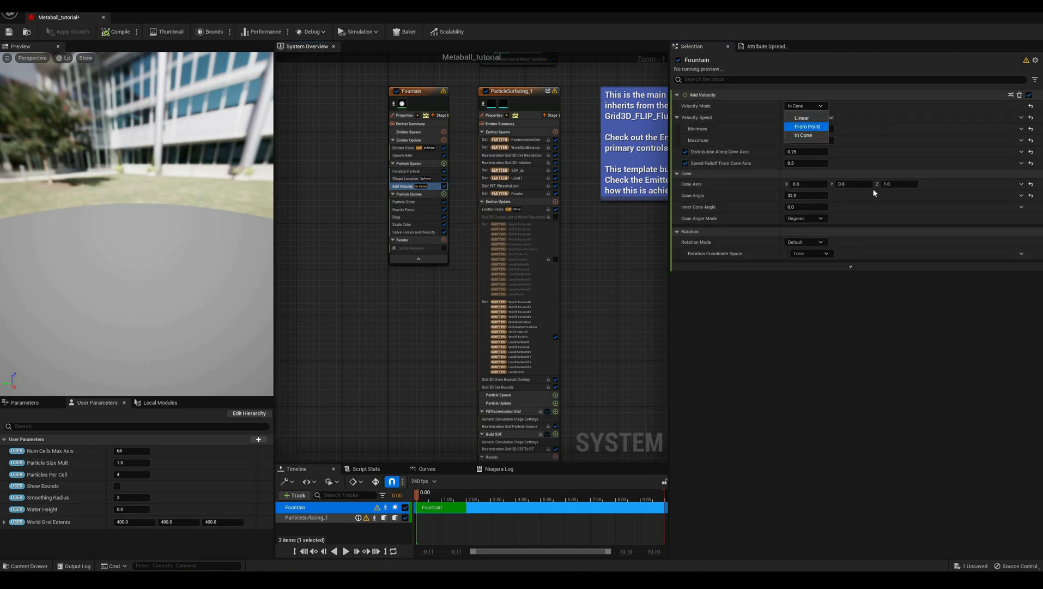
click(807, 126)
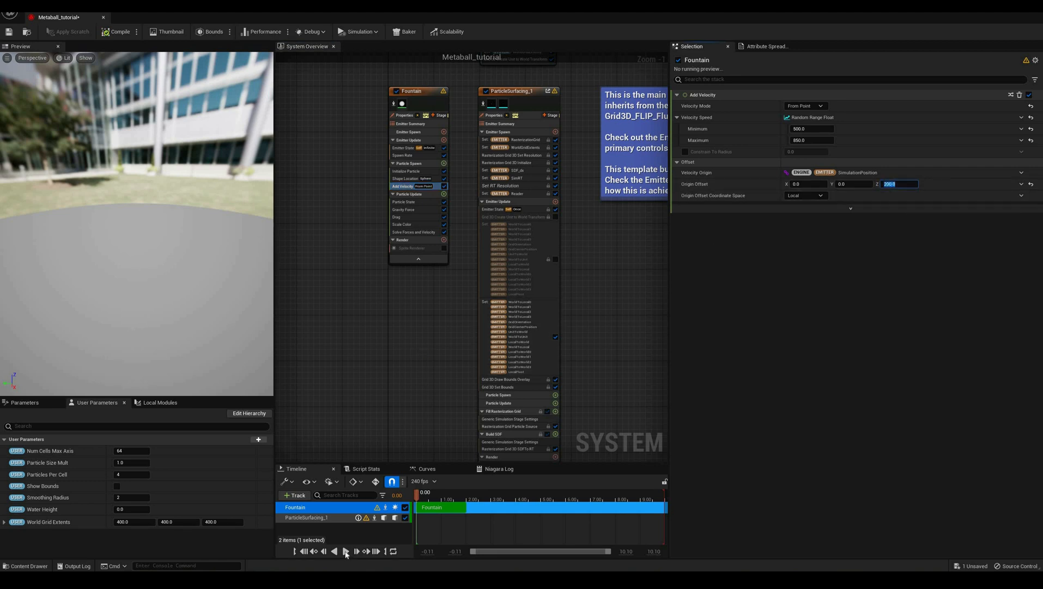
click(345, 550)
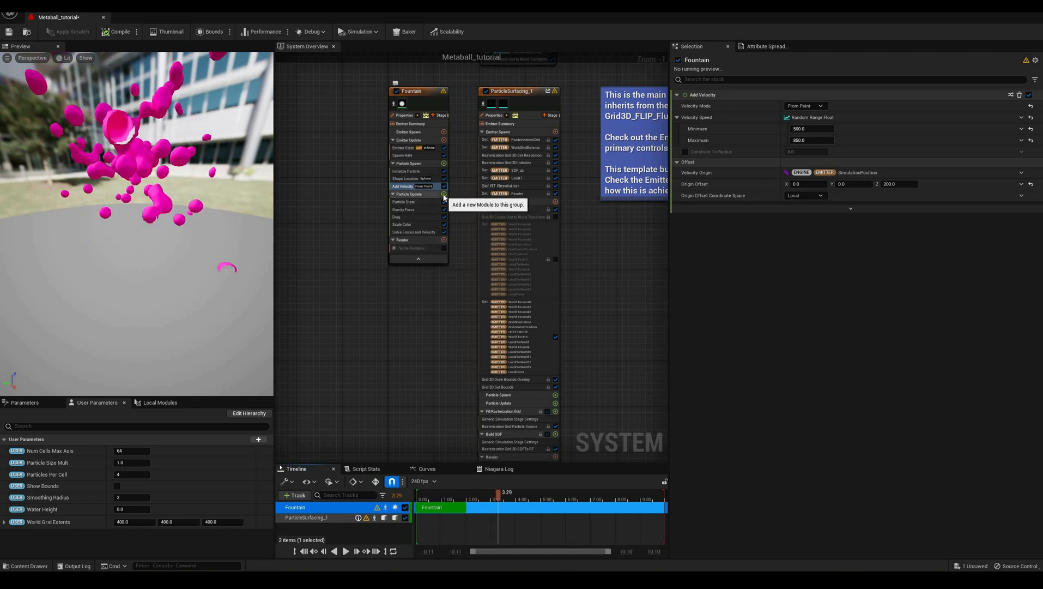
text(scale s)
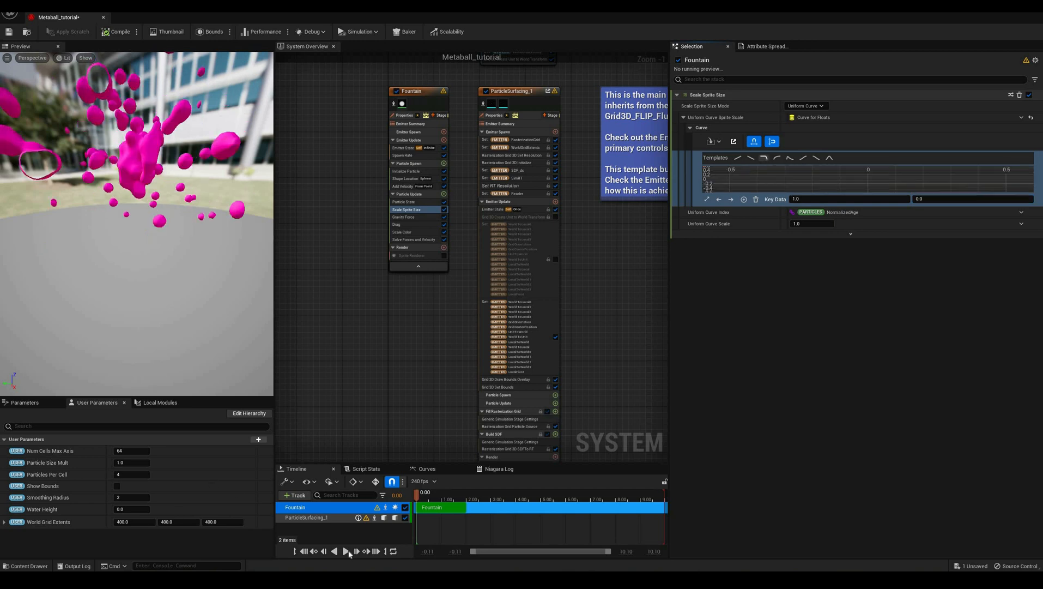
Give Fountain particles a 0.5–1.0 s lifetime in Initialize Particle and replay the preview
click(346, 551)
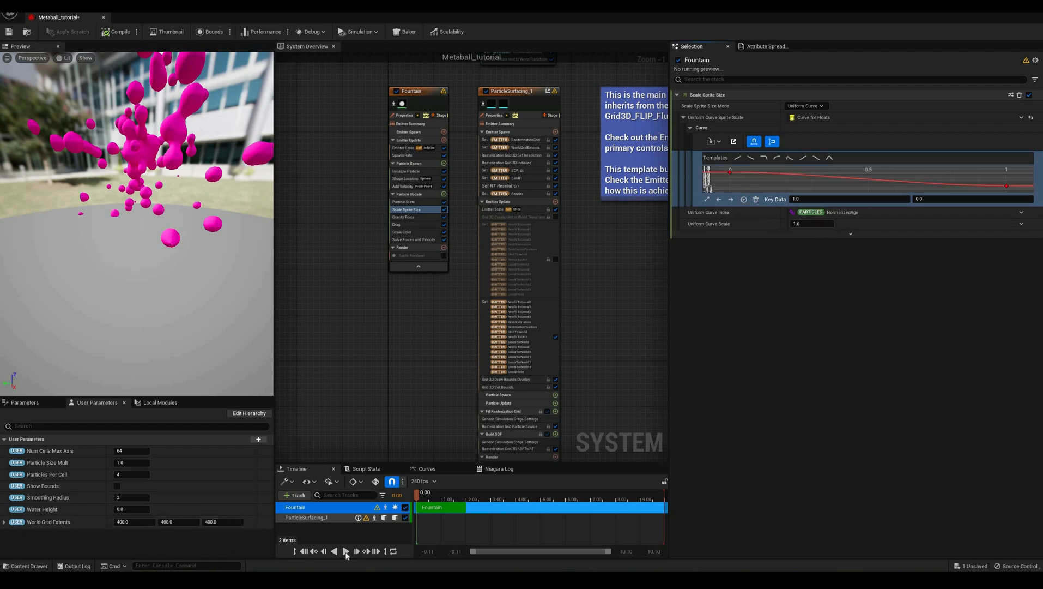
click(344, 550)
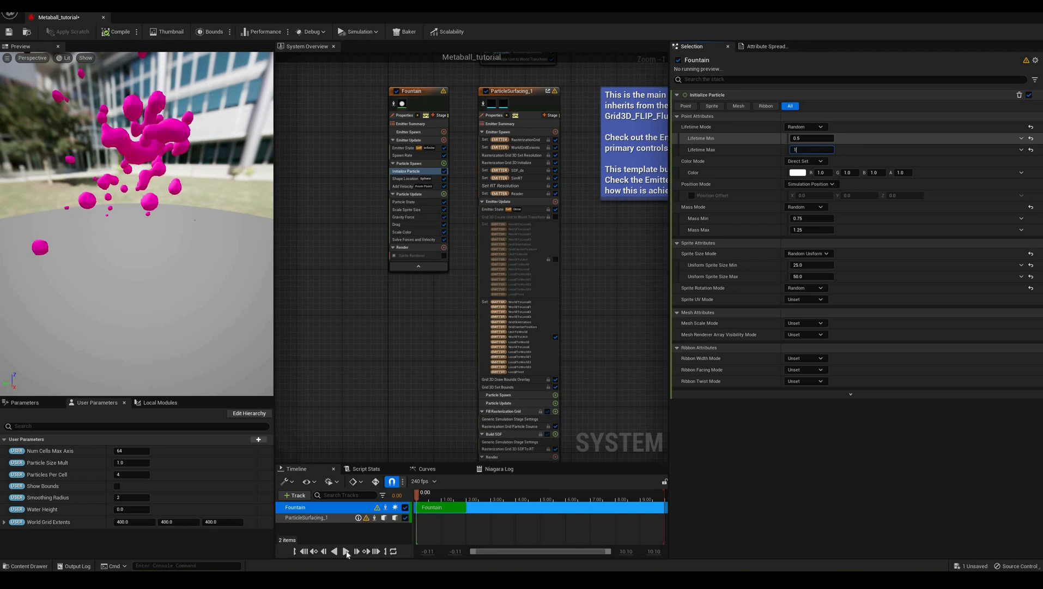
click(345, 551)
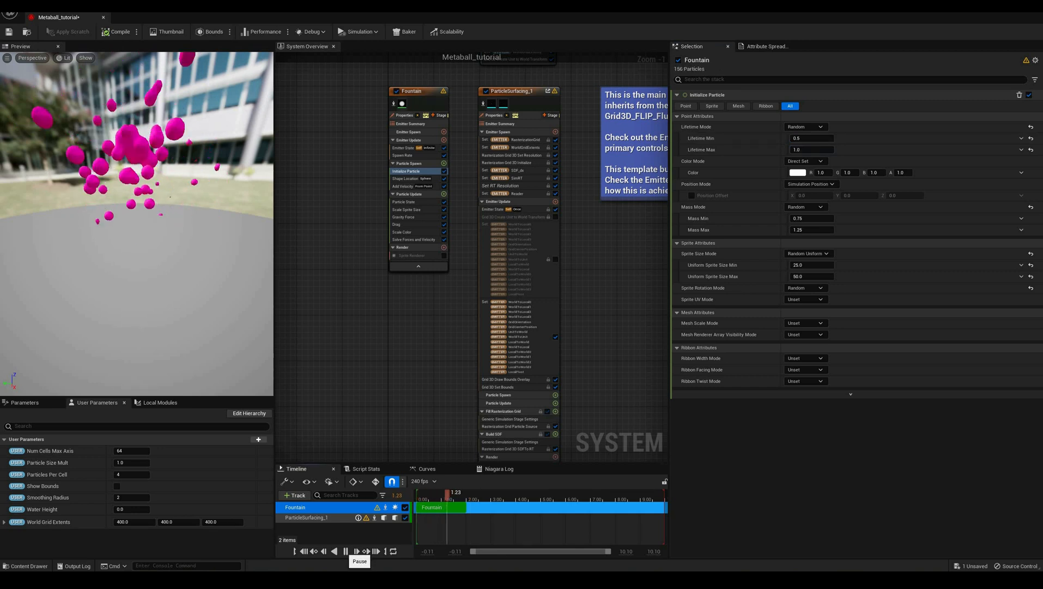